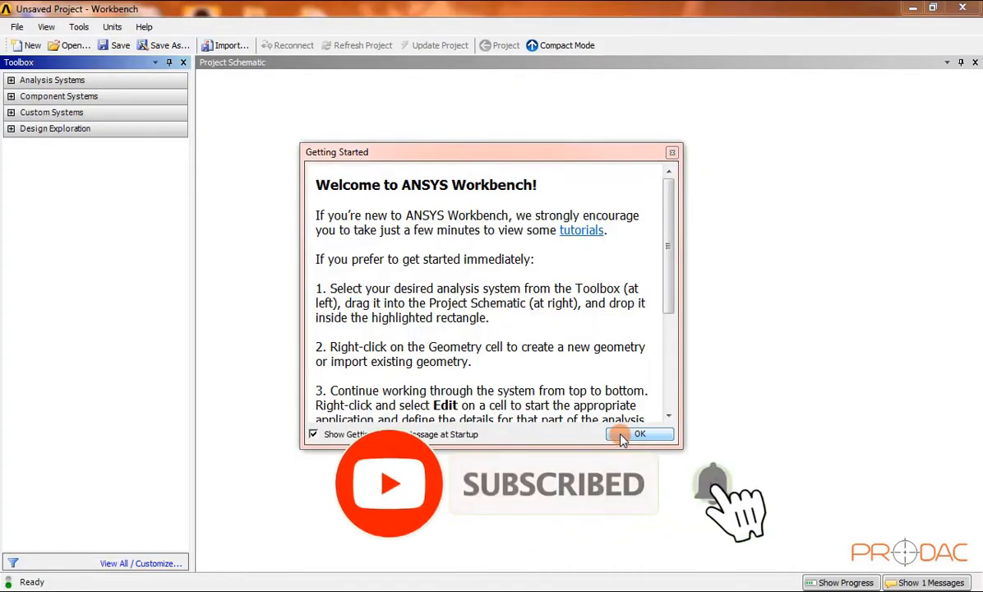
Step: Dismiss the Getting Started message and add a standalone Mesh component system to the schematic
left_click(640, 434)
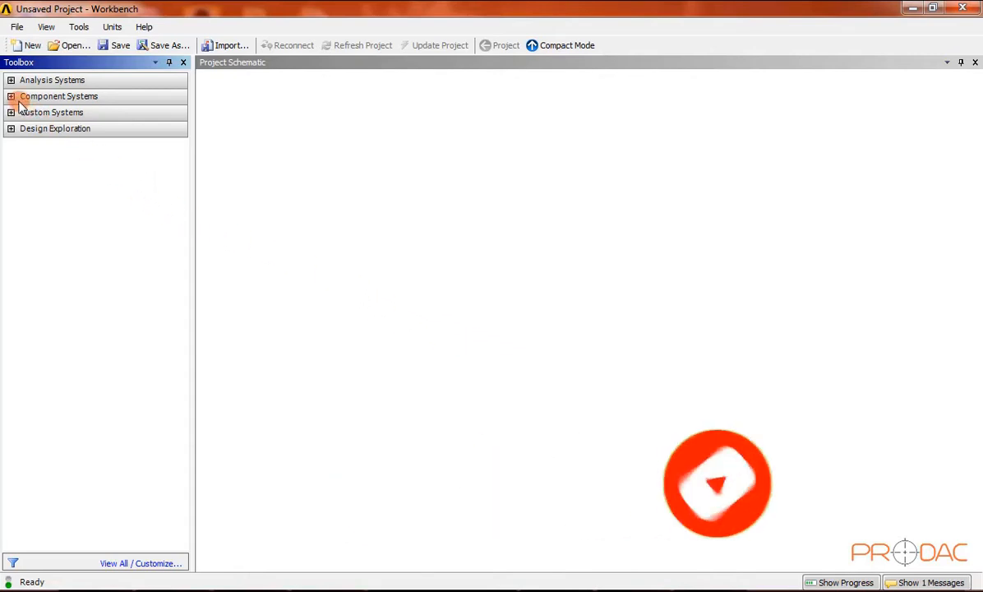
left_click(59, 96)
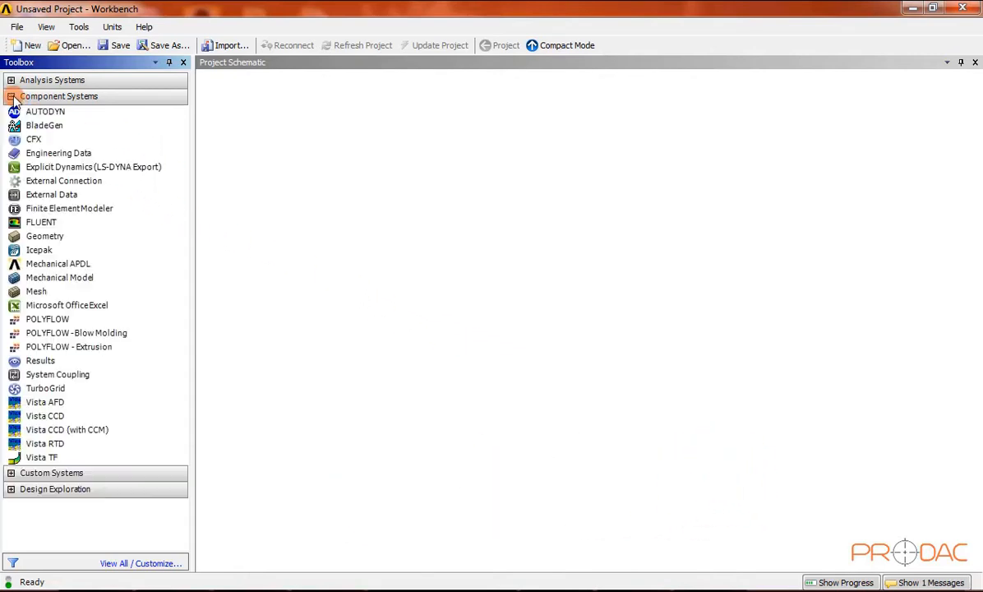
left_click(50, 194)
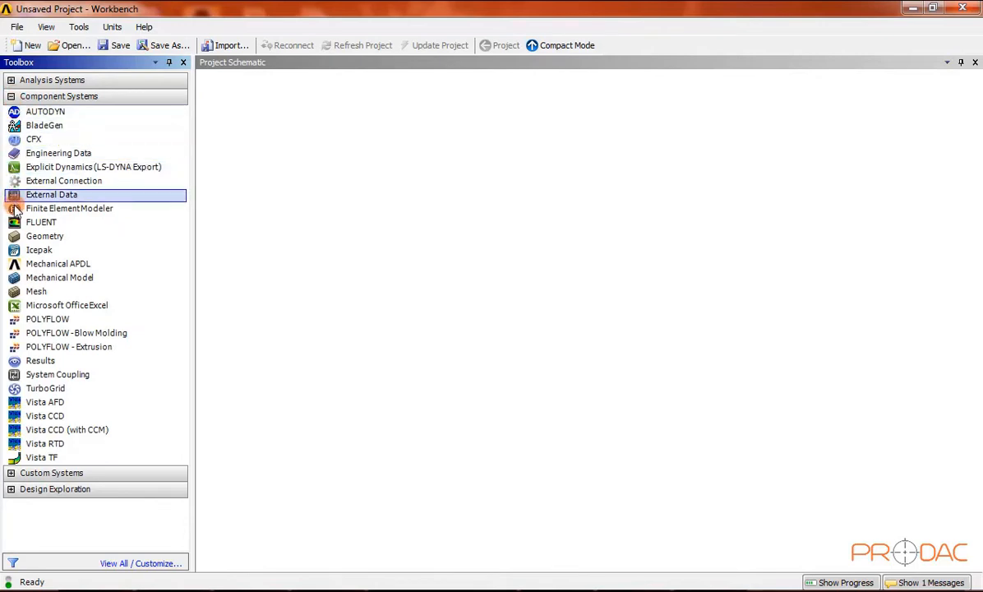
mouse_move(64, 293)
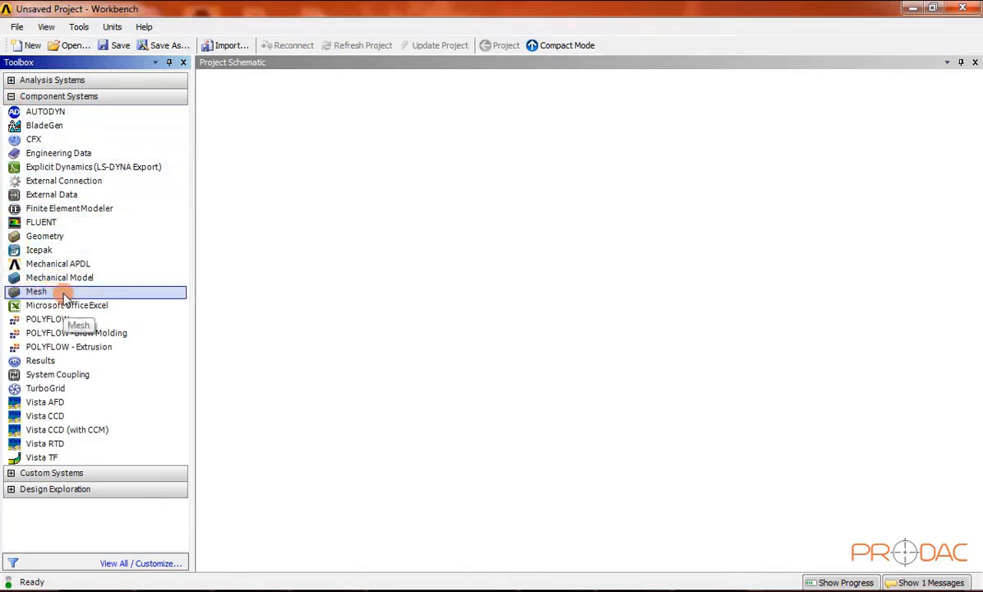
left_click_drag(36, 291, 252, 212)
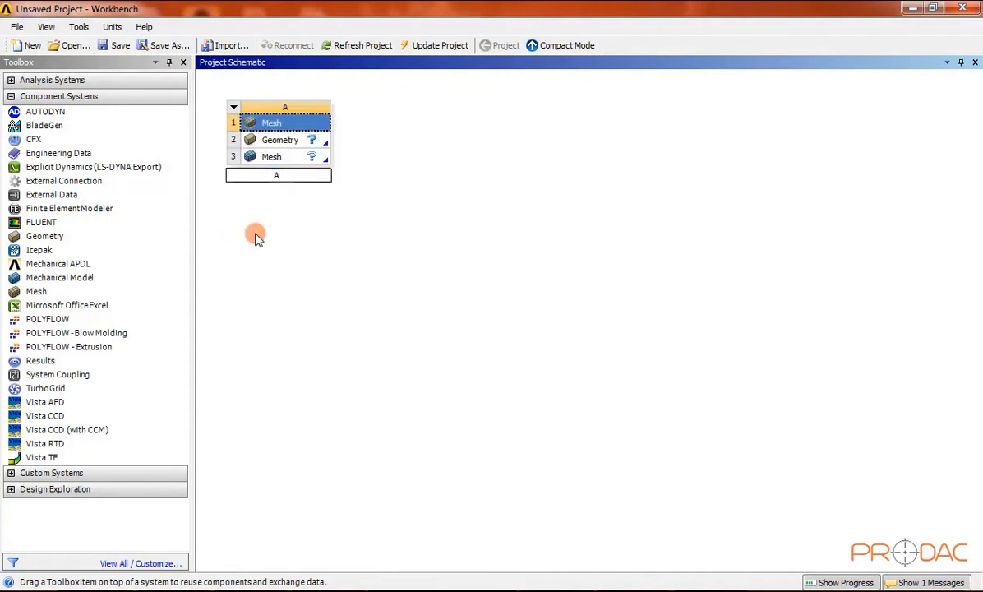
Step: Name the new Mesh system AM001
type("AM001")
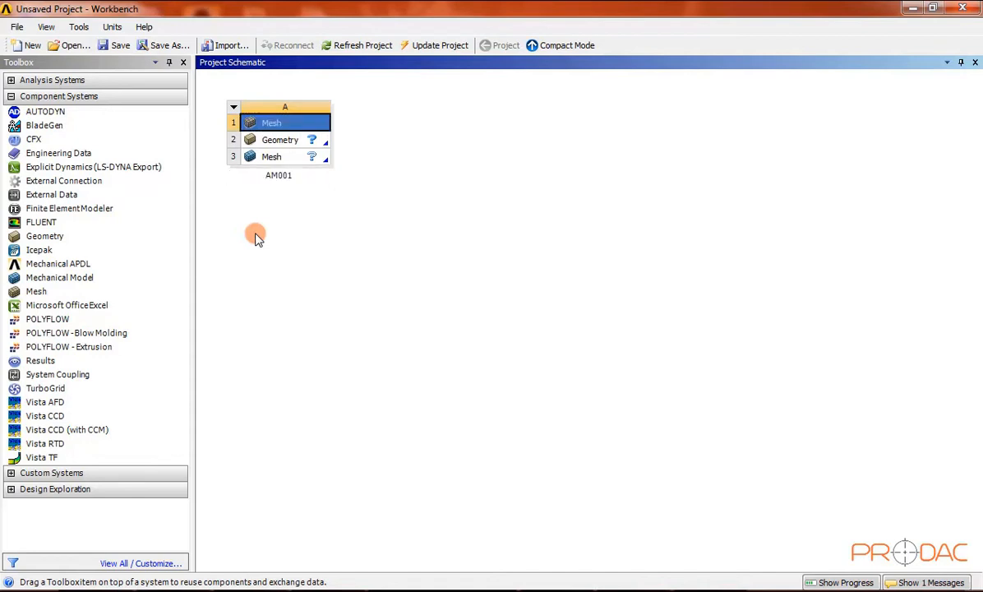
mouse_move(20, 40)
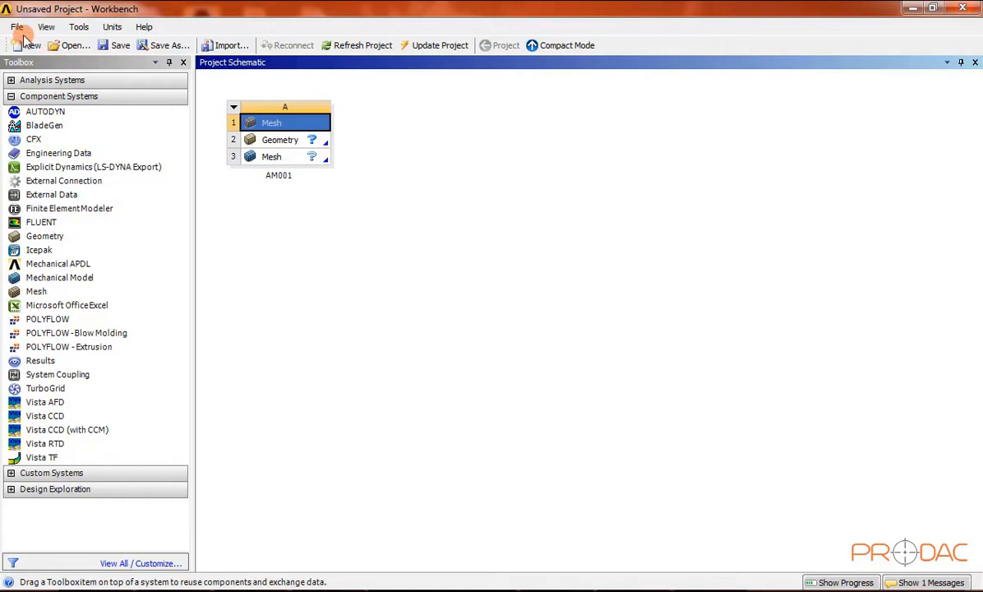
left_click(16, 26)
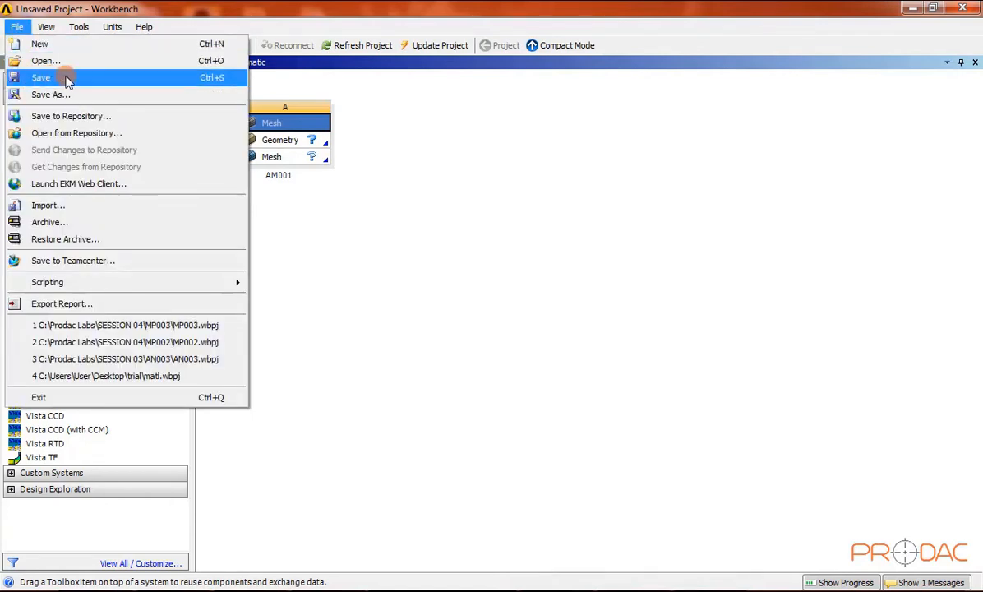
Step: Save the project as AM001 in C:\Prodac Labs\SESSION 05\AM001
left_click(51, 94)
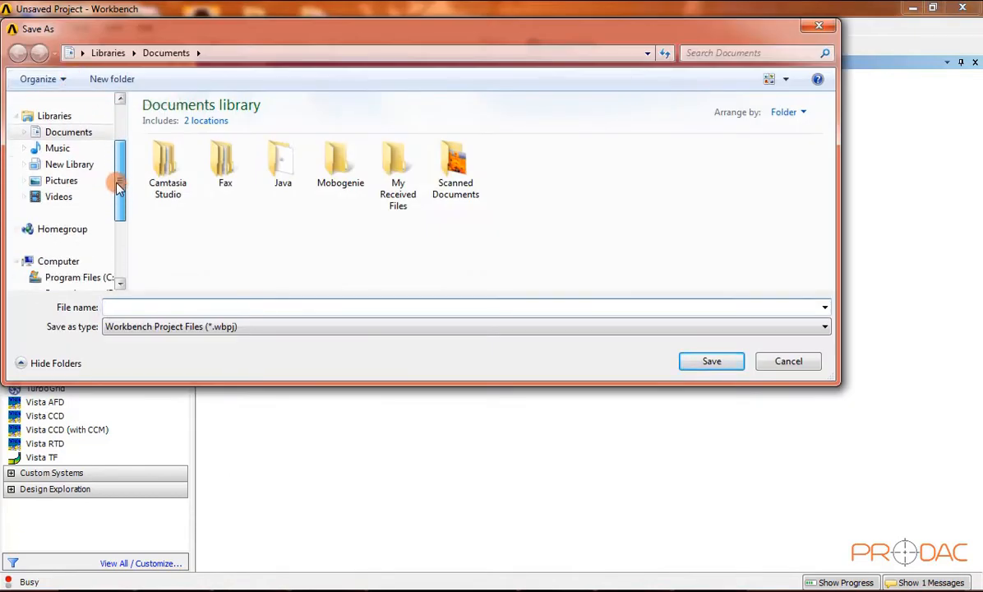
scroll("down", 3)
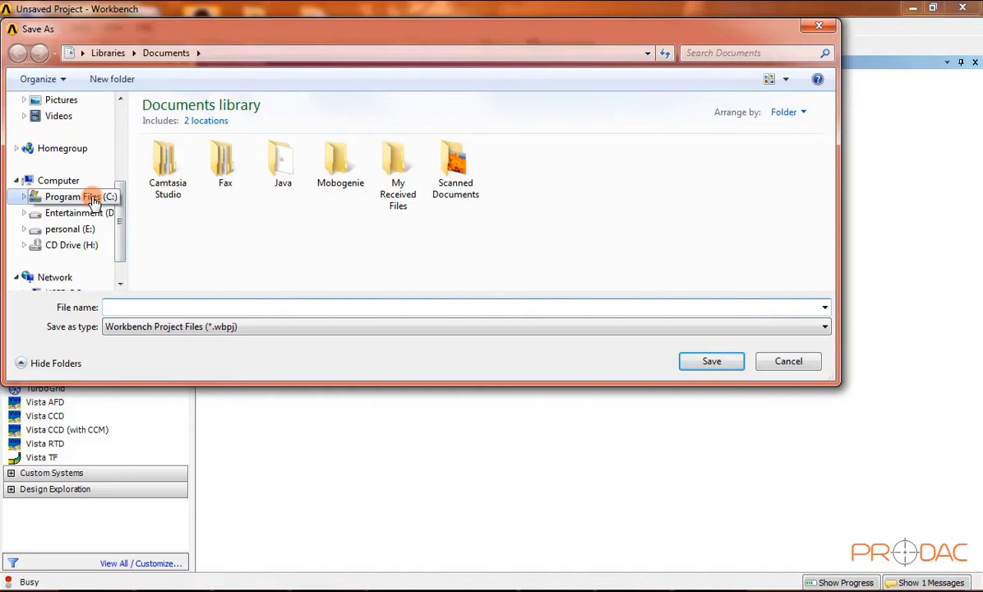
left_click(77, 197)
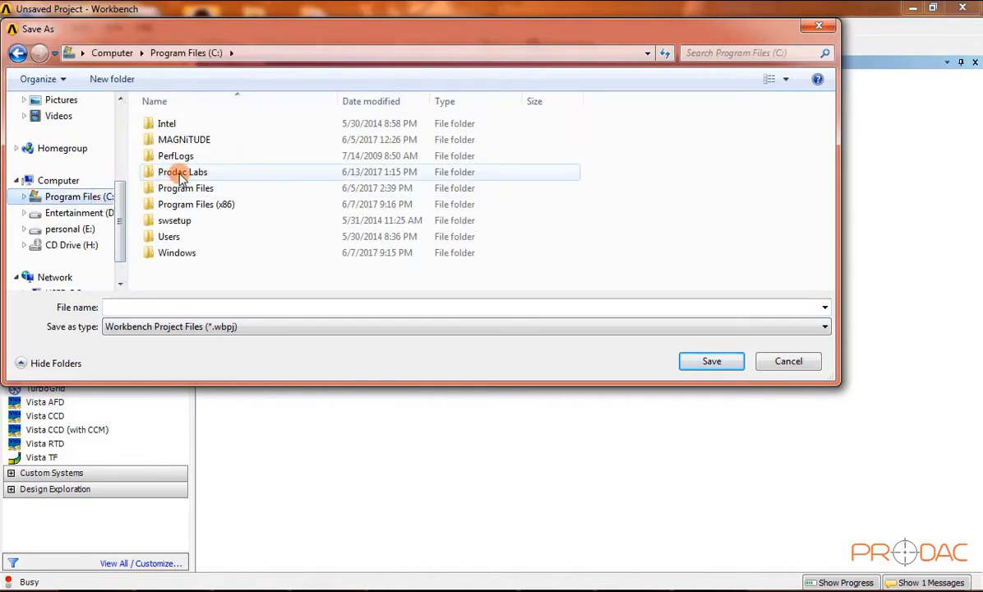
double_click(182, 171)
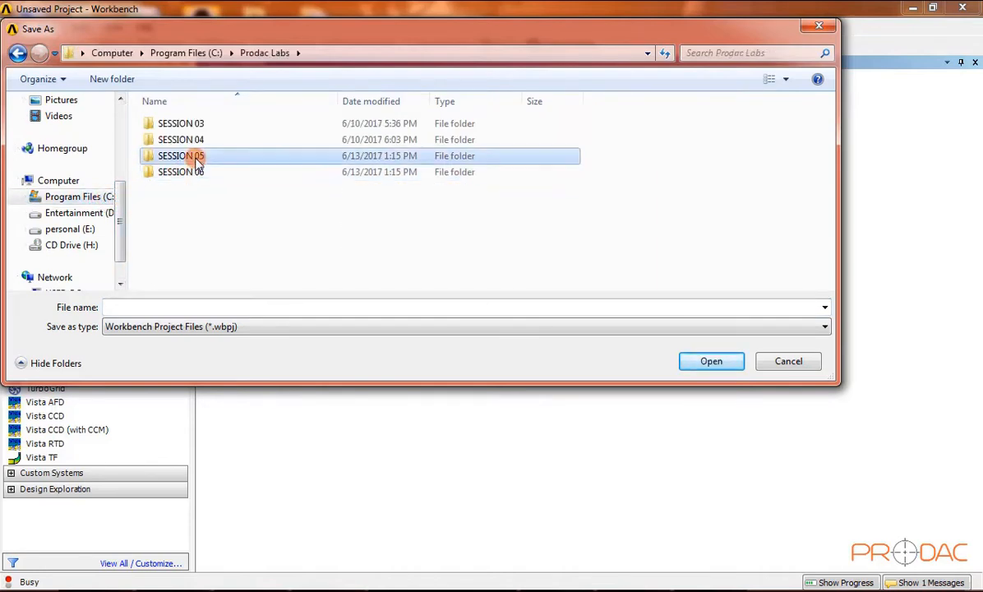
double_click(180, 156)
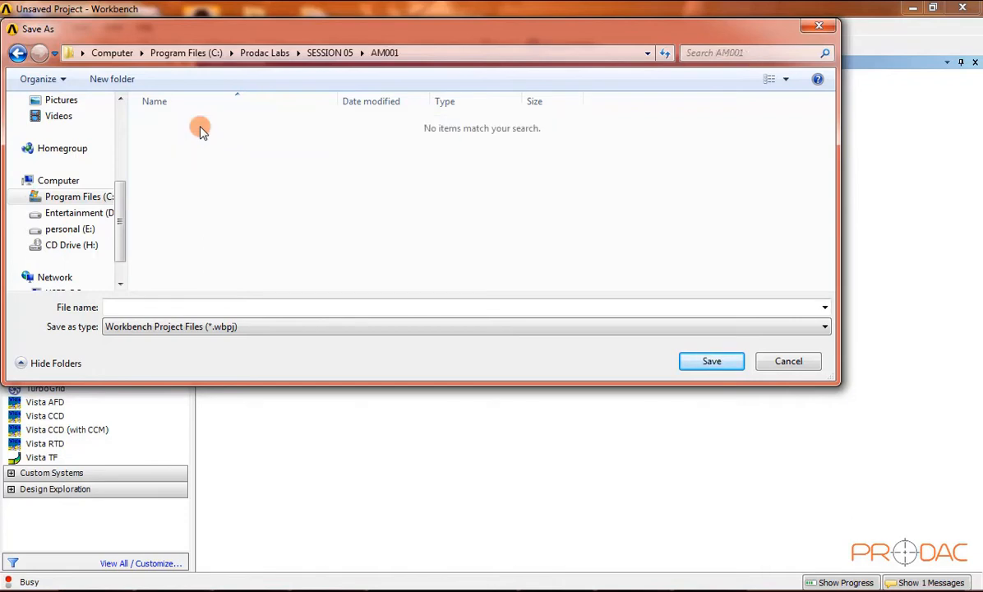
mouse_move(161, 293)
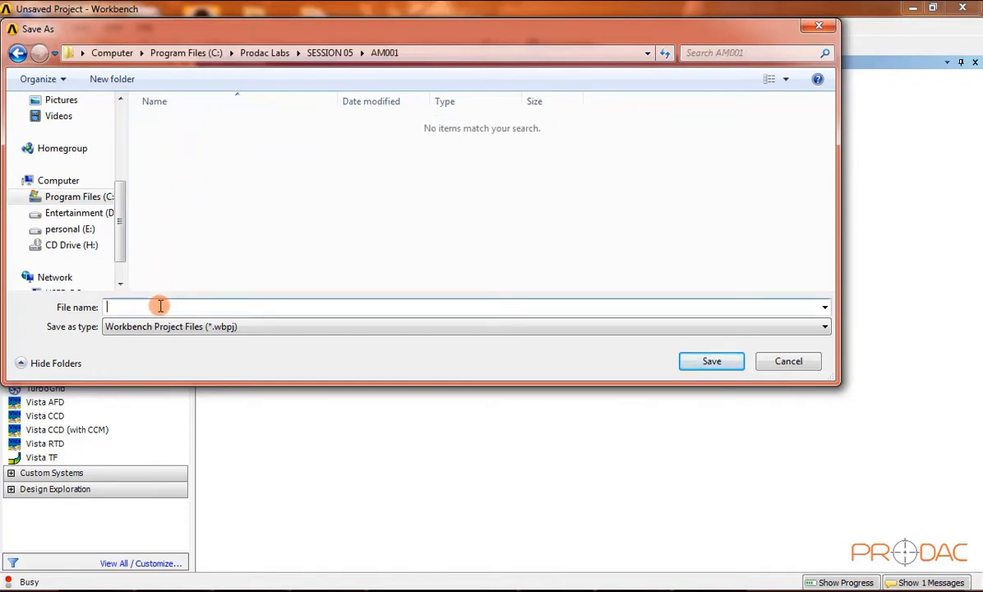
type("A")
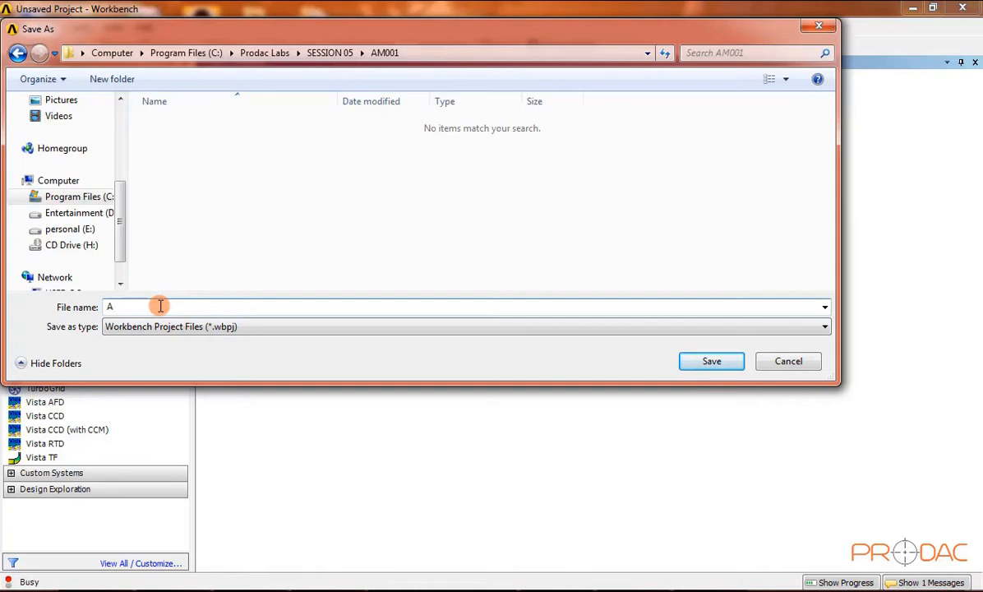
type("M00")
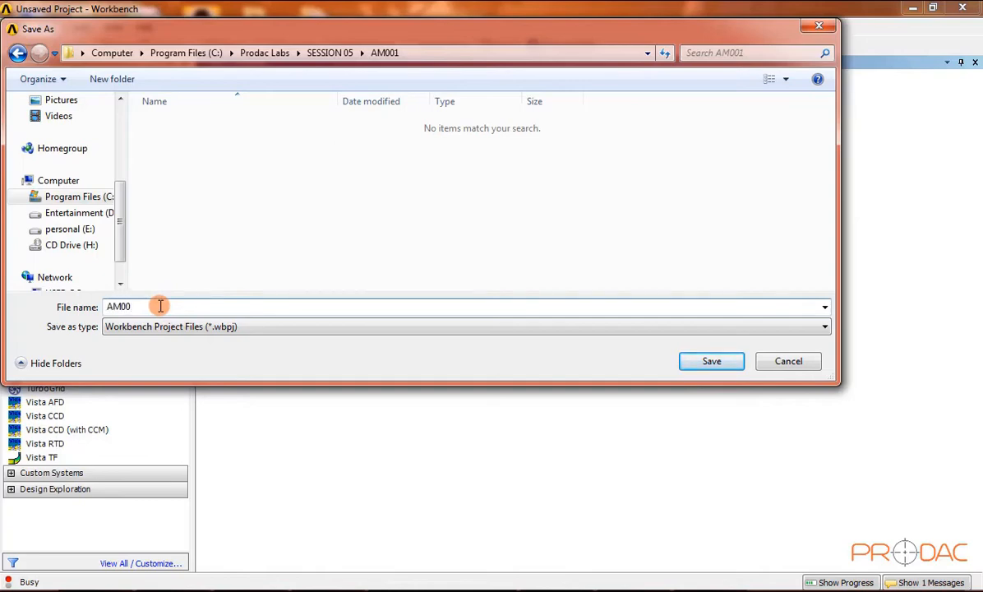
left_click(711, 360)
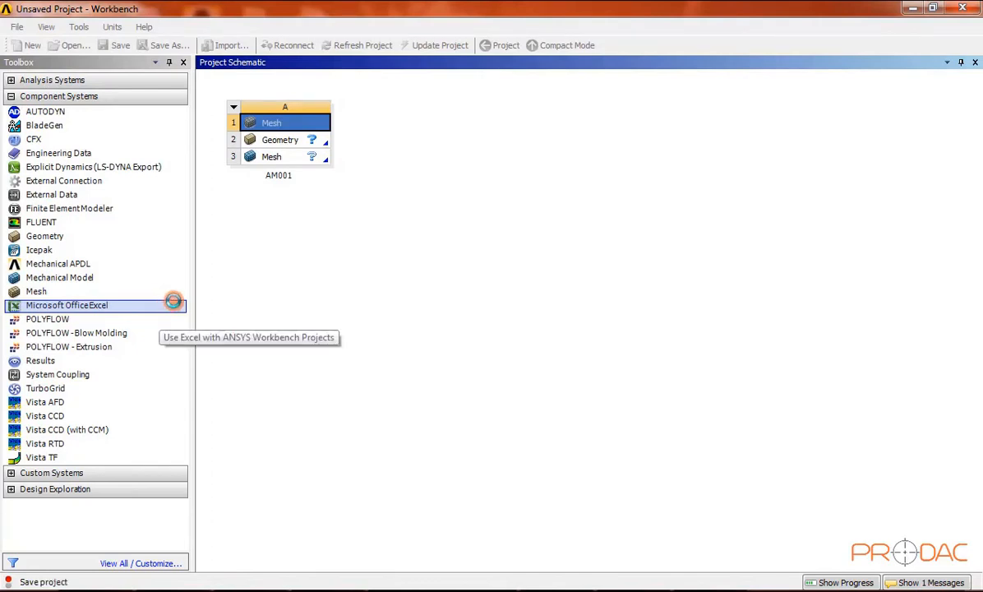
Step: Launch DesignModeler from the AM001 system's Geometry cell
left_click(120, 45)
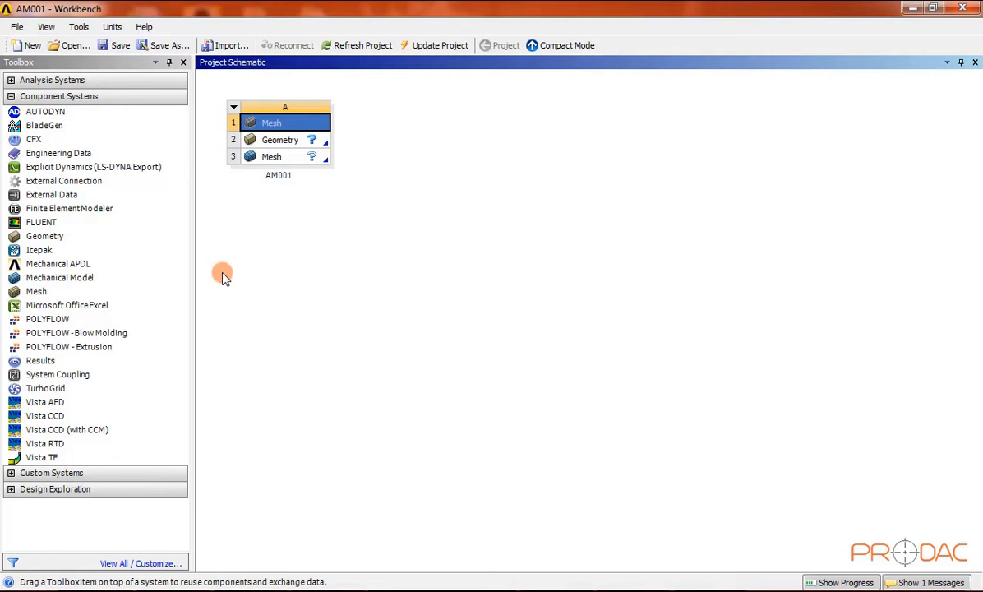
mouse_move(261, 204)
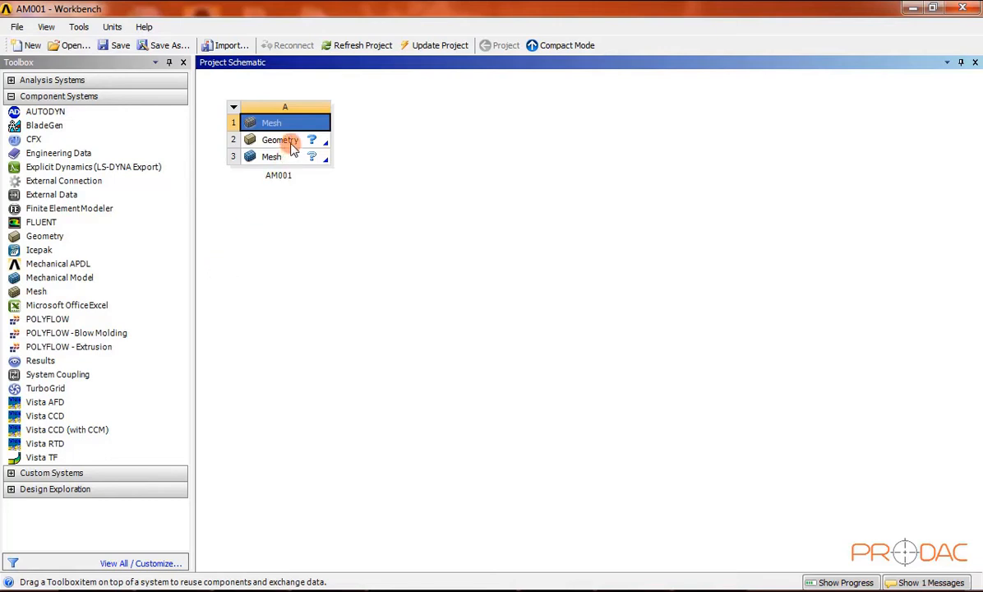
double_click(279, 139)
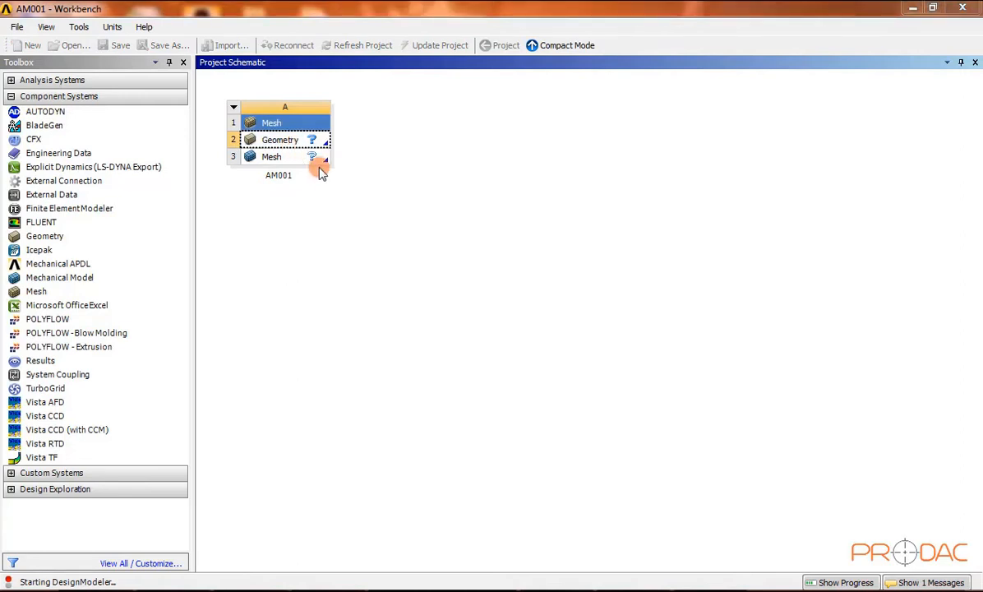
mouse_move(339, 189)
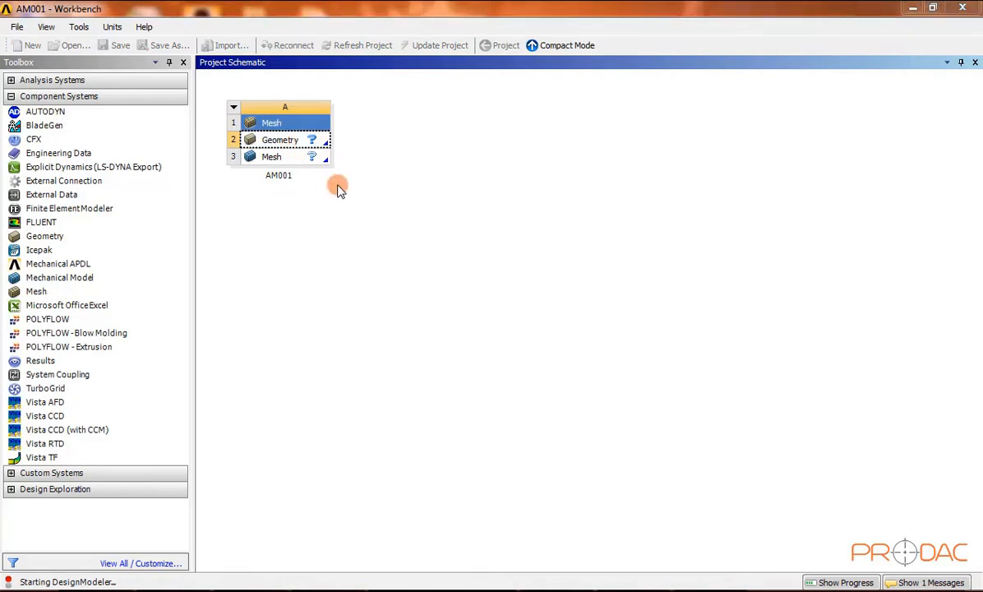
double_click(279, 139)
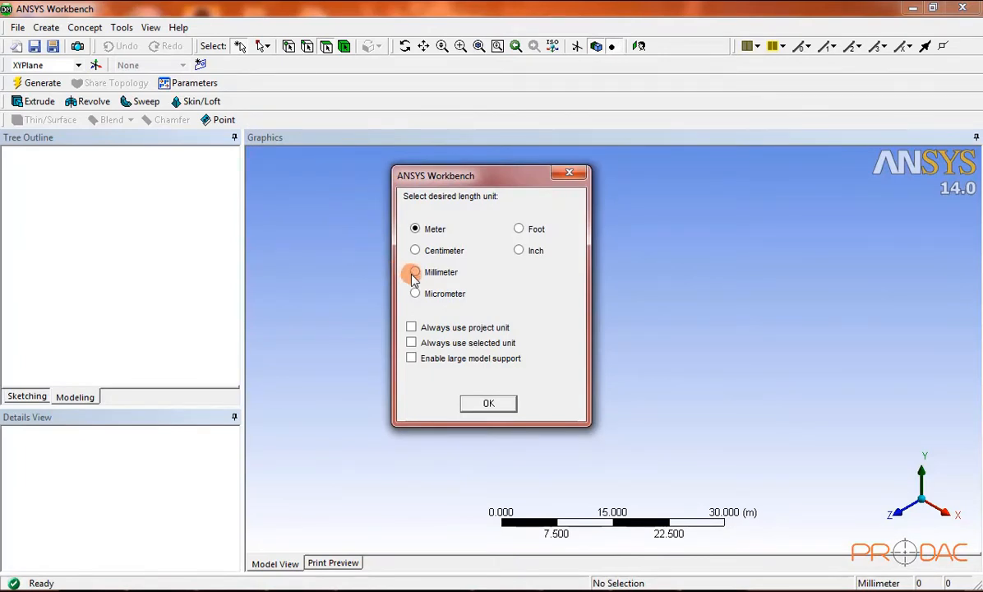
Step: Confirm Millimeter as DesignModeler's length unit
left_click(415, 272)
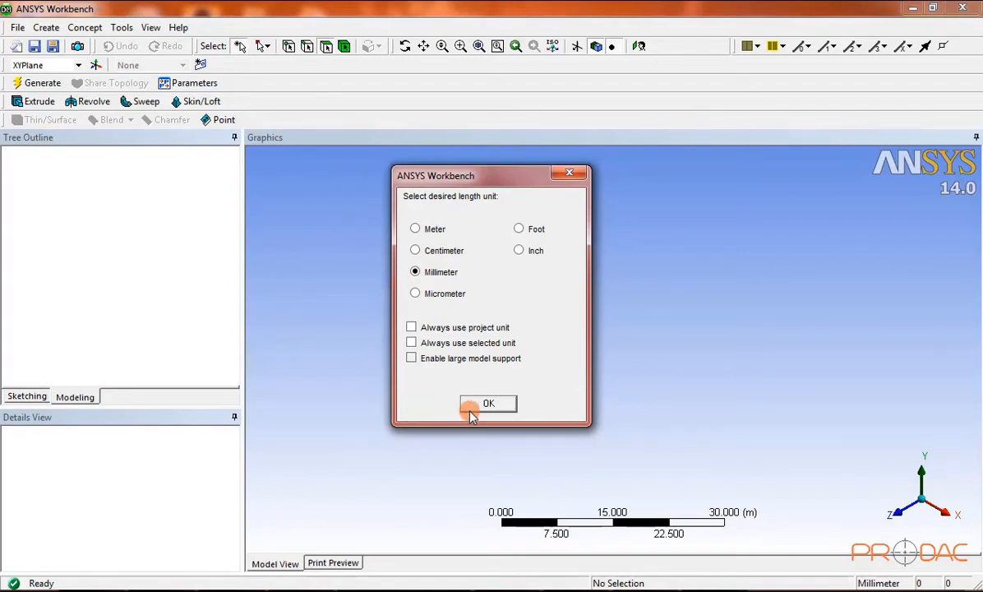
left_click(489, 402)
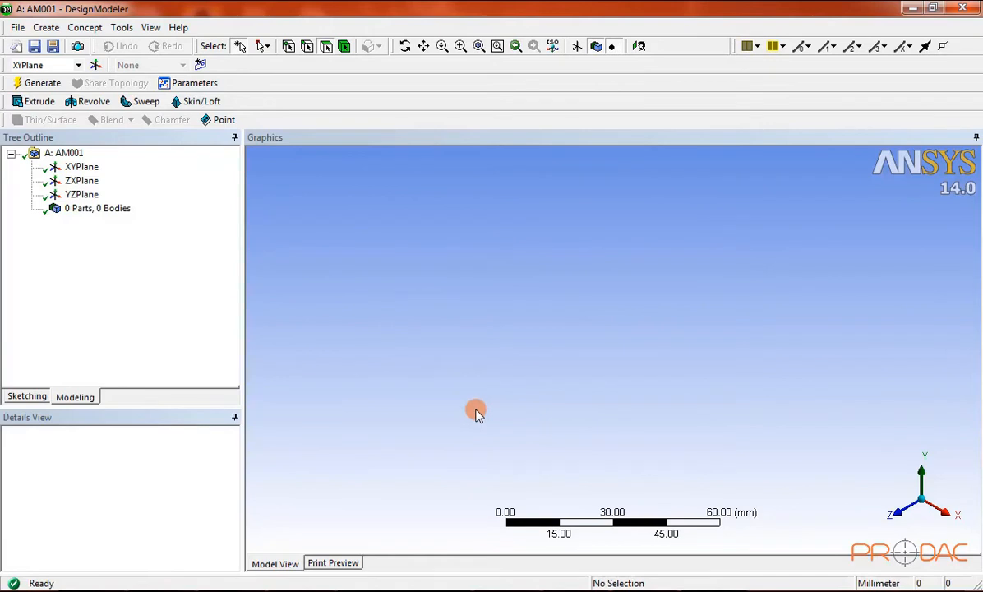
mouse_move(261, 318)
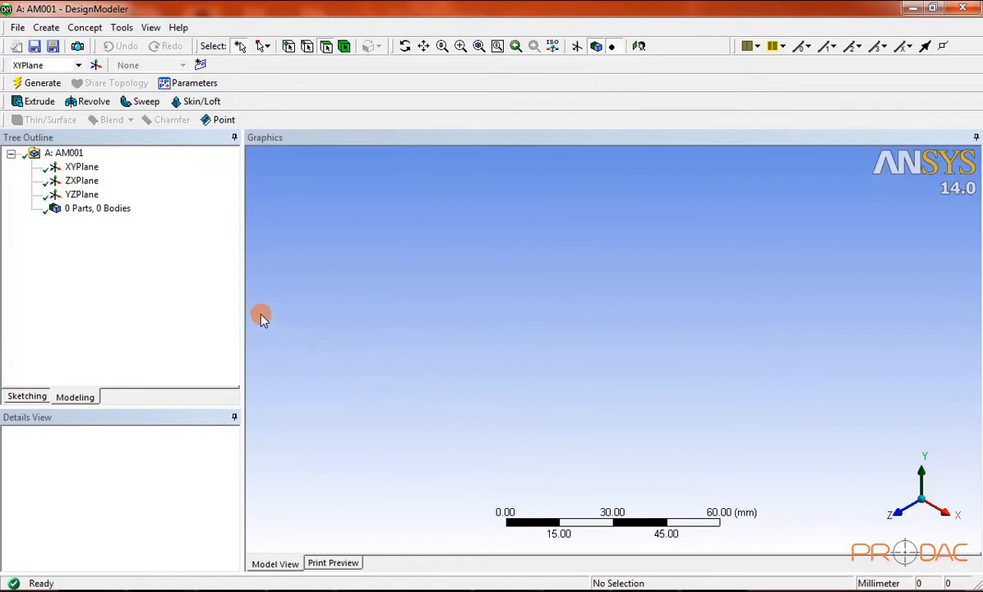
left_click(81, 194)
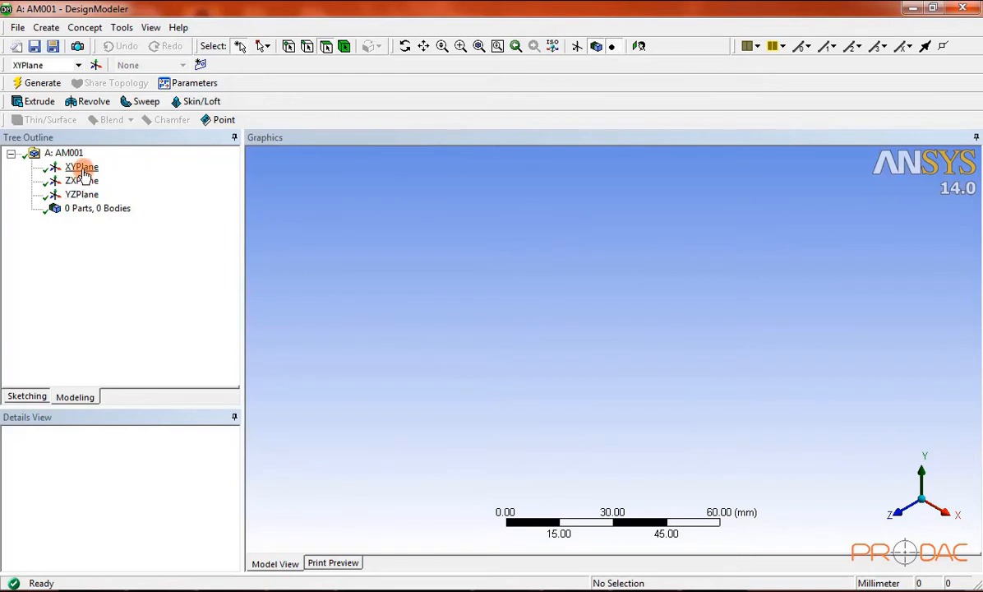
Step: Select XYPlane and view it face-on
left_click(81, 167)
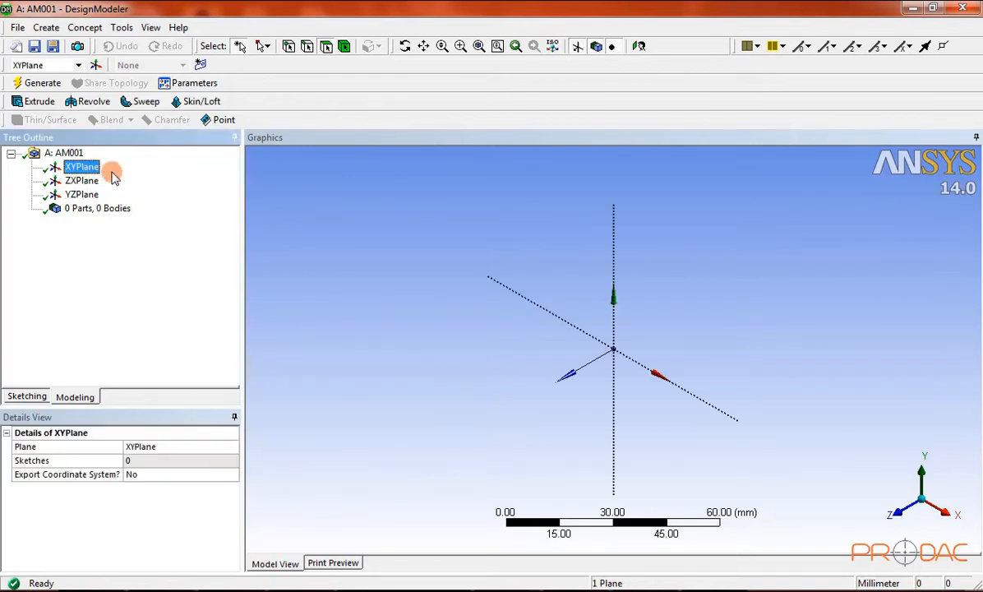
mouse_move(540, 125)
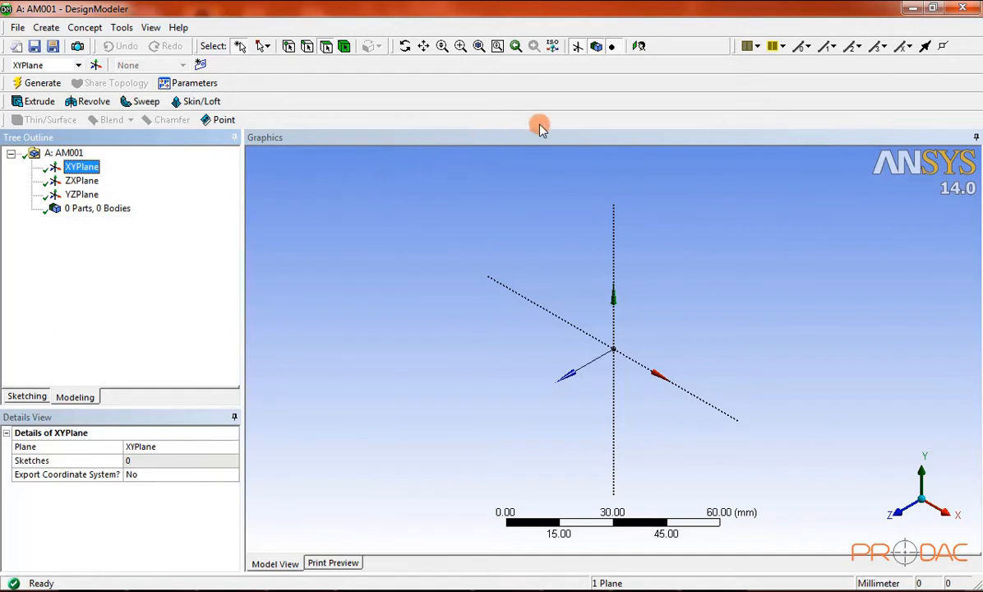
mouse_move(607, 97)
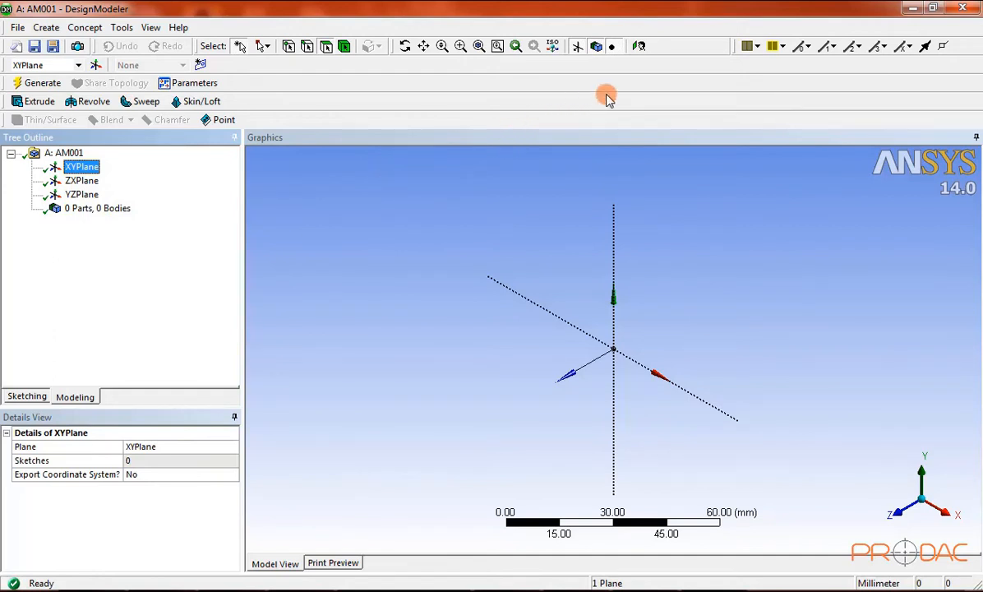
left_click(641, 46)
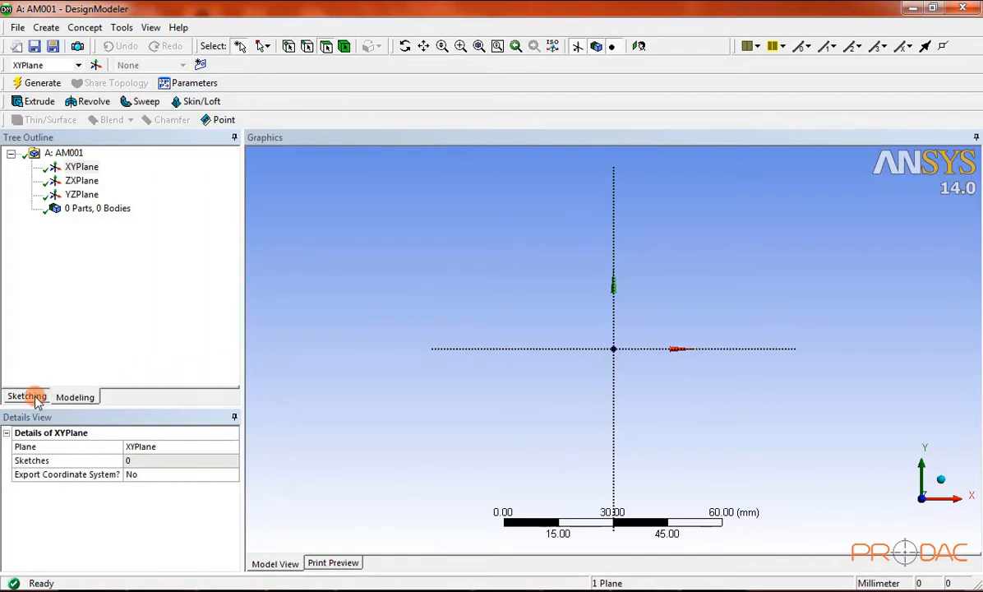
Step: Draw a rectangle from the origin on XYPlane and dimension it 50 mm by 50 mm
left_click(27, 396)
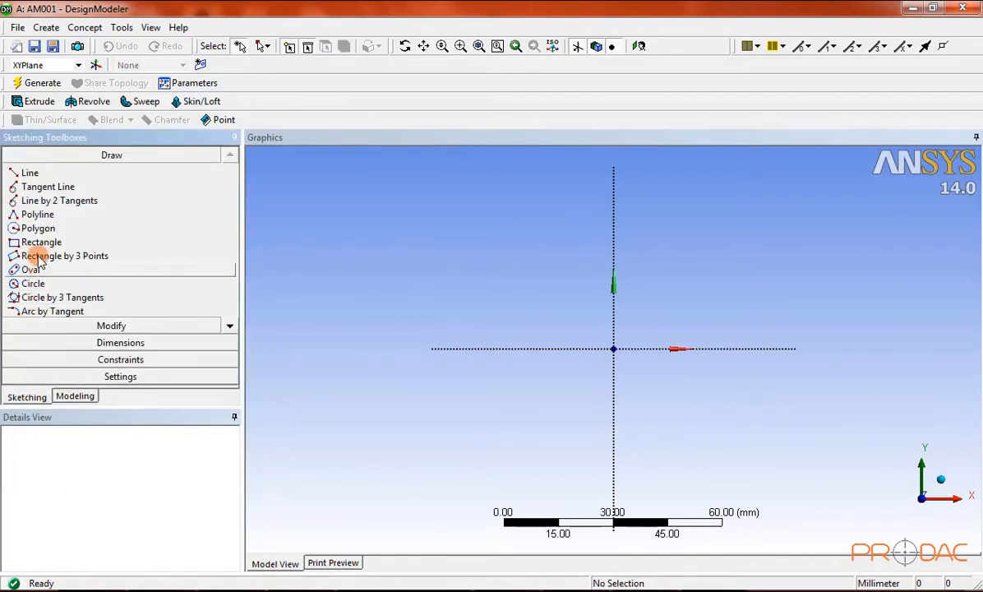
left_click(41, 241)
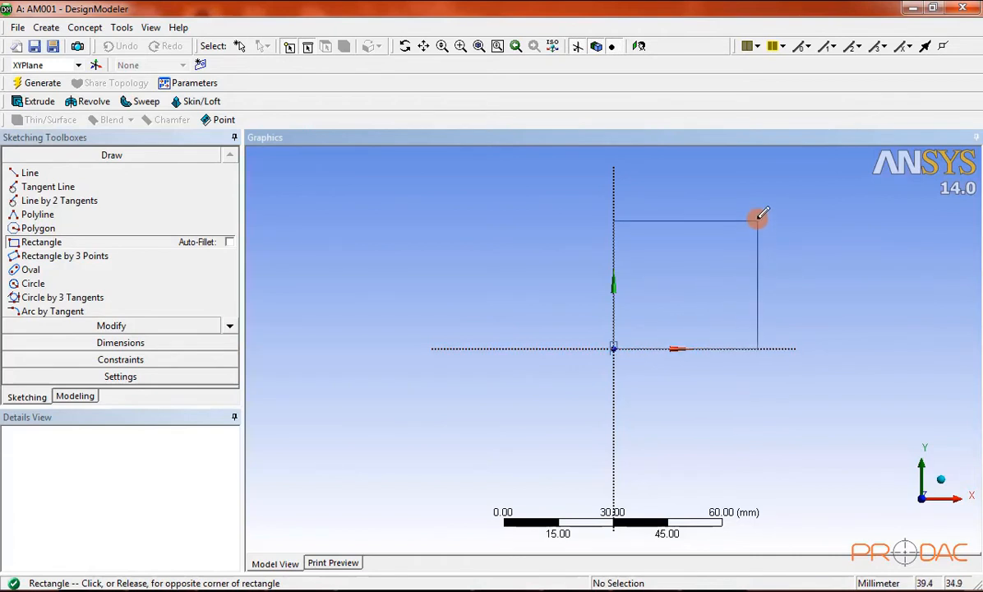
left_click(756, 217)
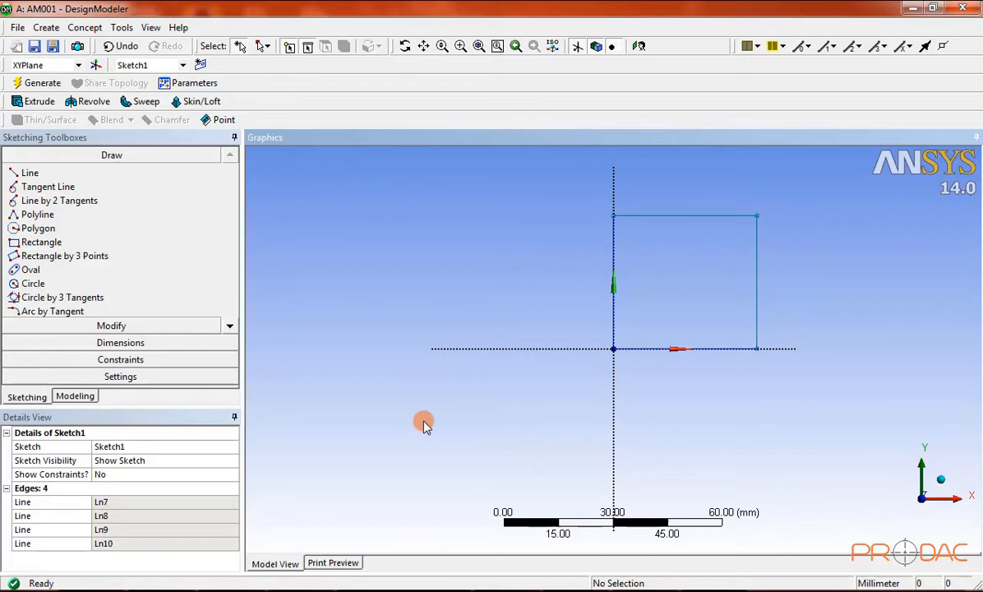
left_click(120, 188)
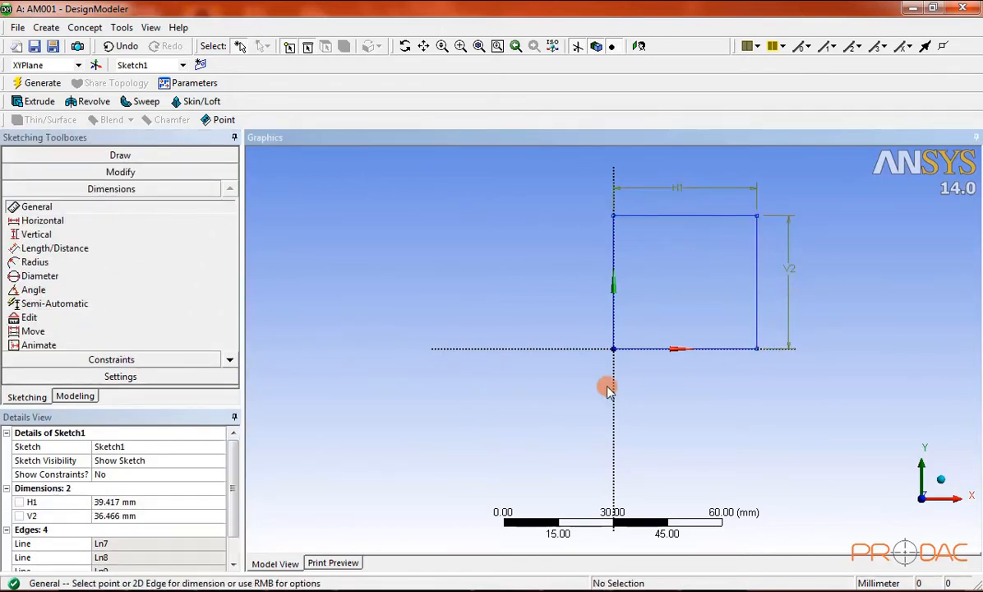
type("50 mm")
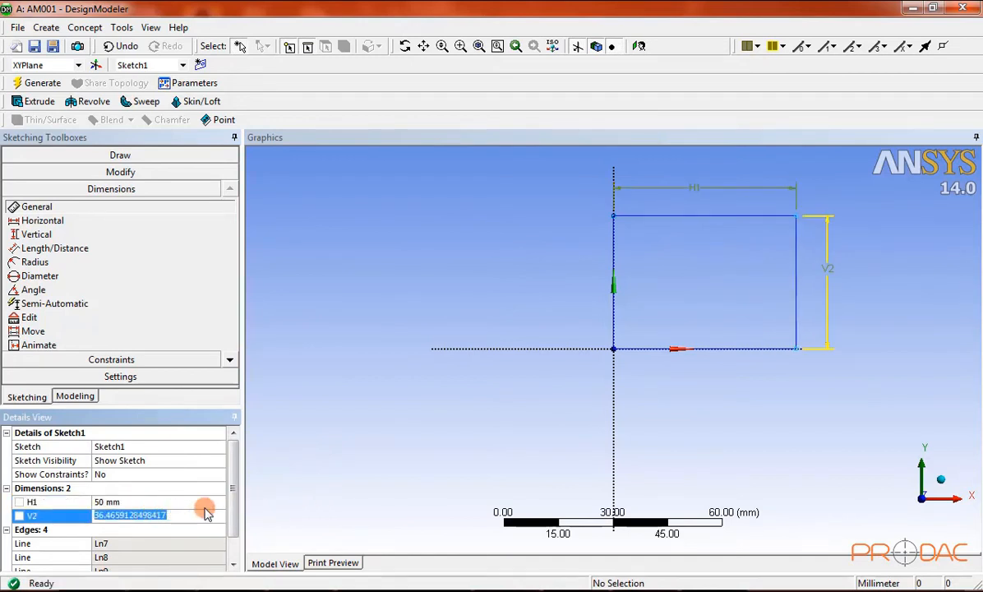
mouse_move(312, 493)
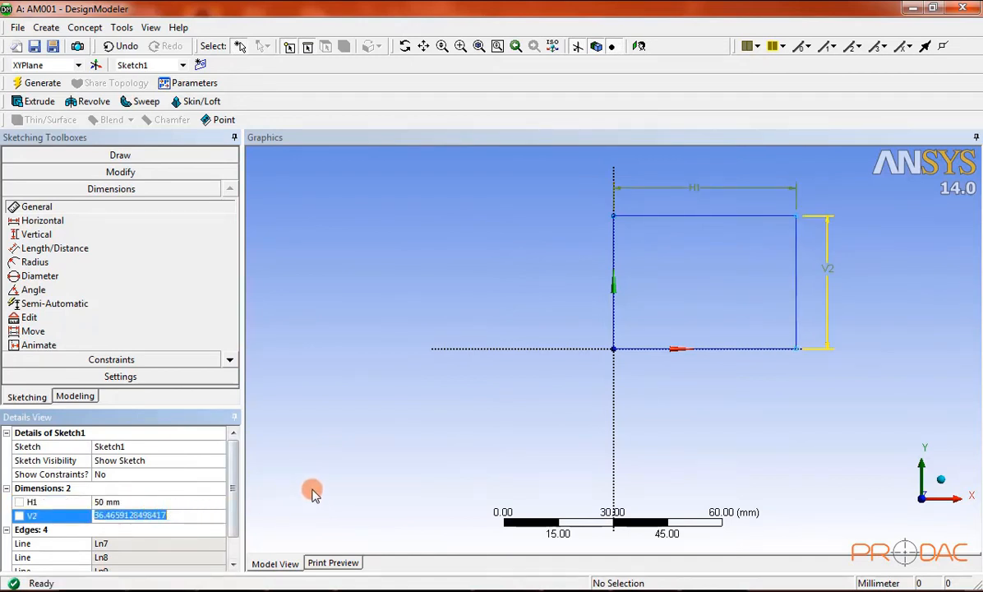
type("5")
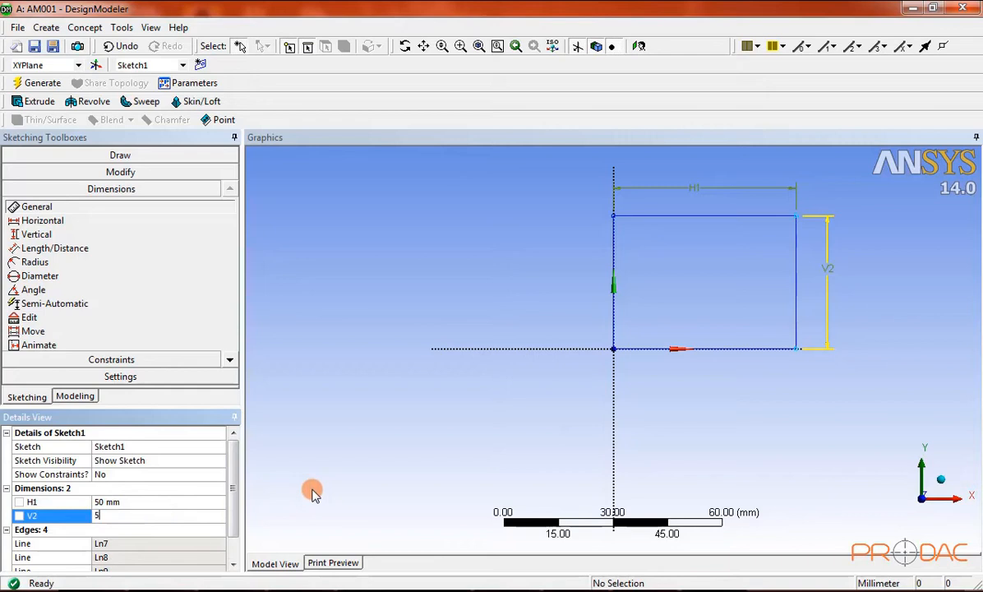
type("50 mm")
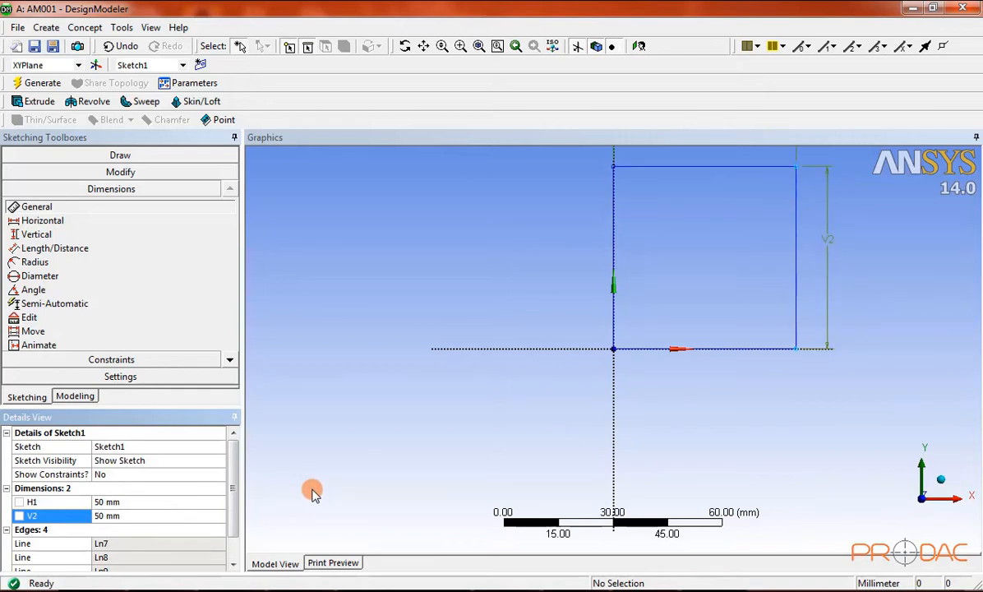
mouse_move(358, 444)
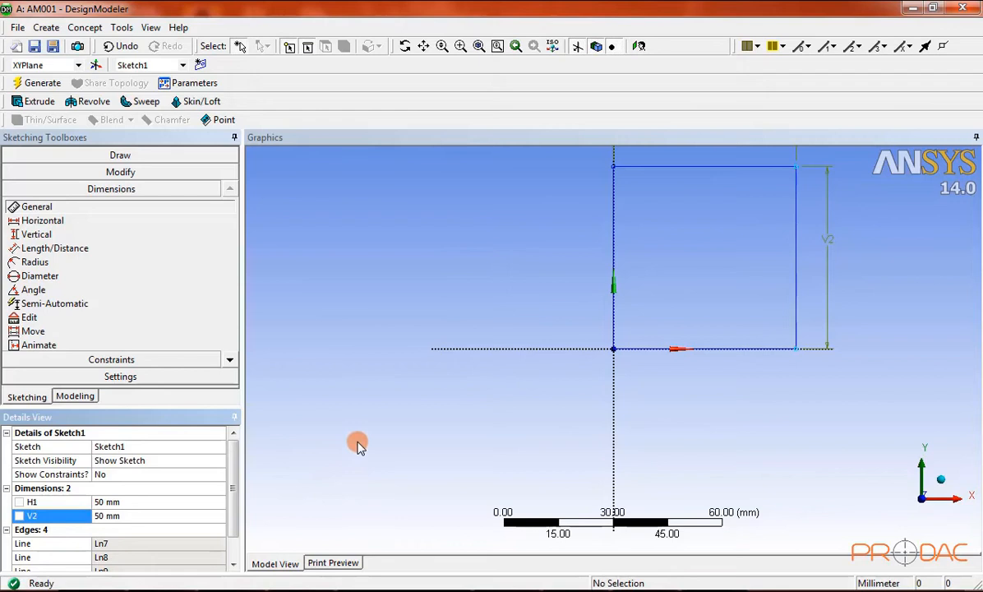
mouse_move(296, 345)
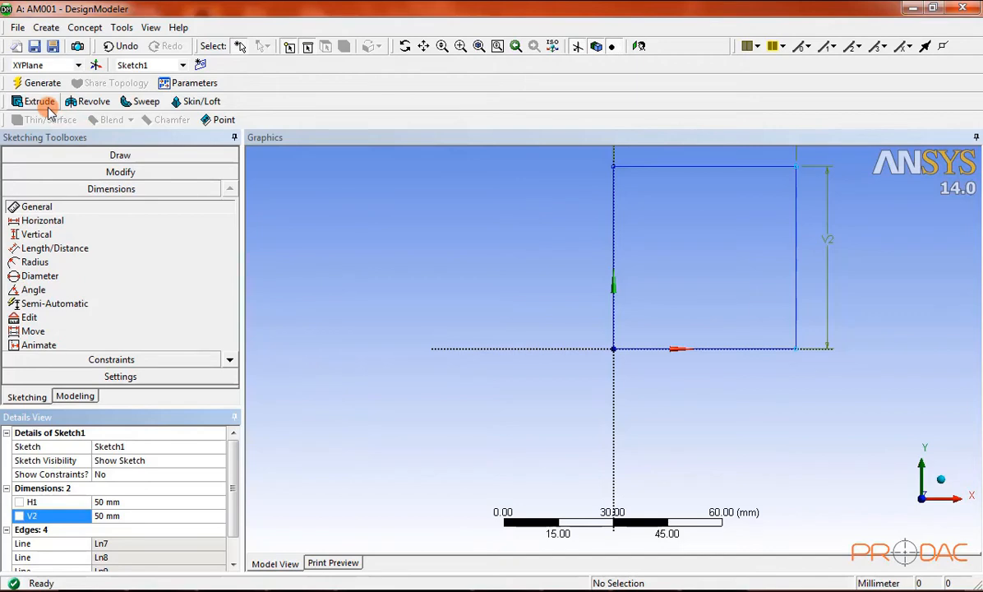
Step: Extrude Sketch1 Both - Symmetric with 5 mm depth and generate the plate body
left_click(33, 101)
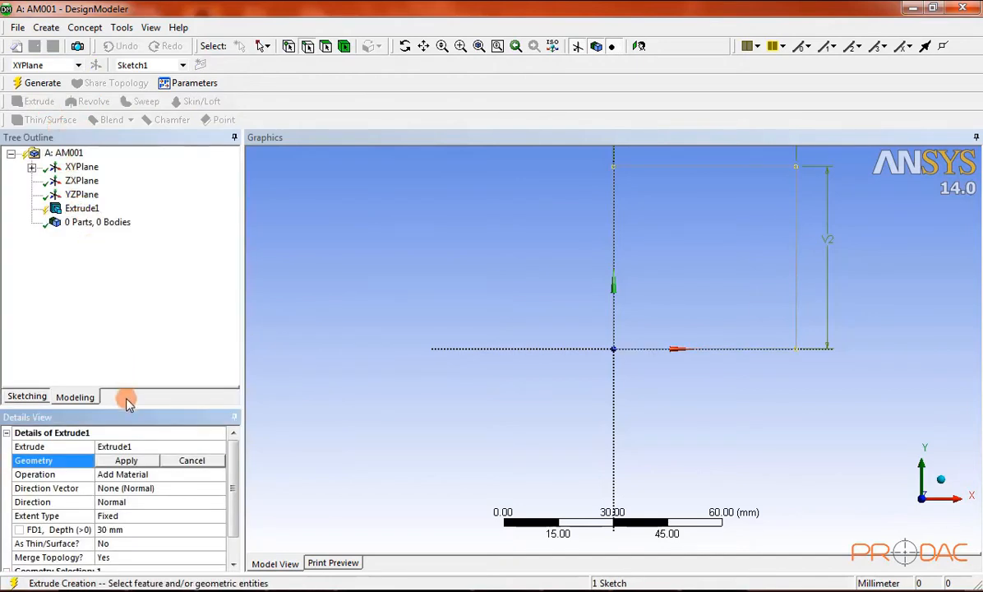
left_click(216, 501)
type("5")
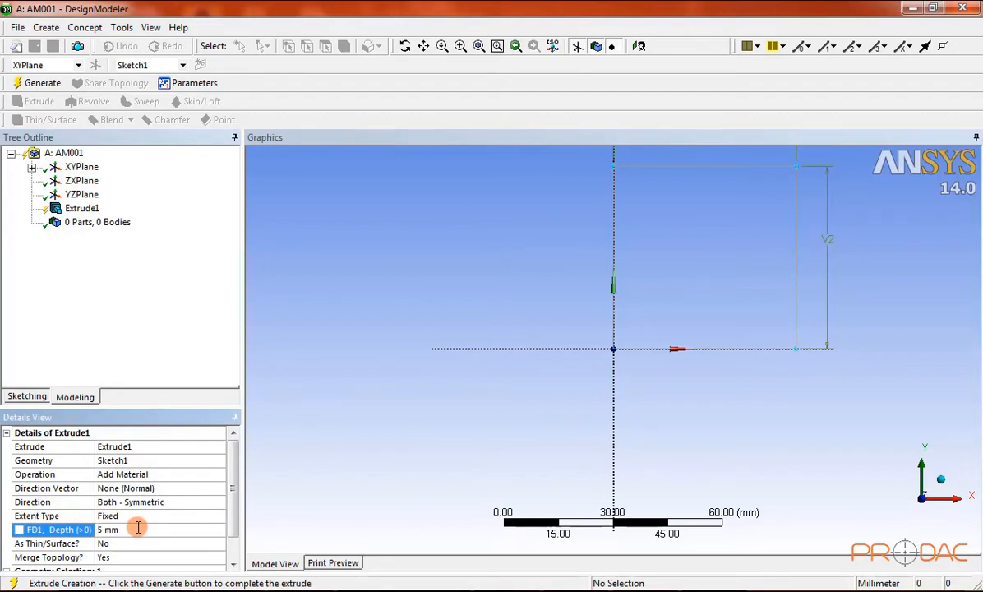
mouse_move(141, 409)
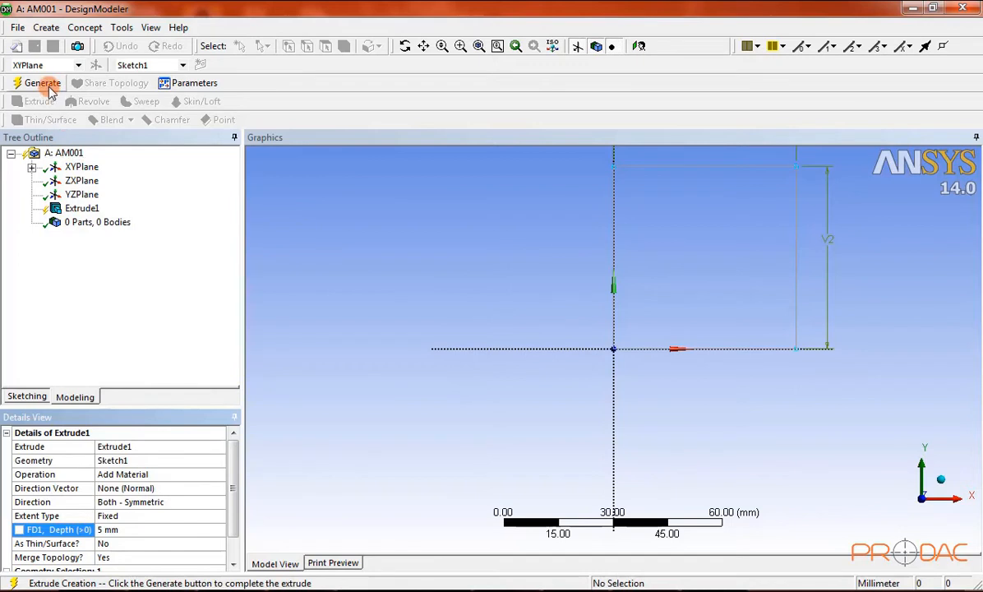
left_click(42, 83)
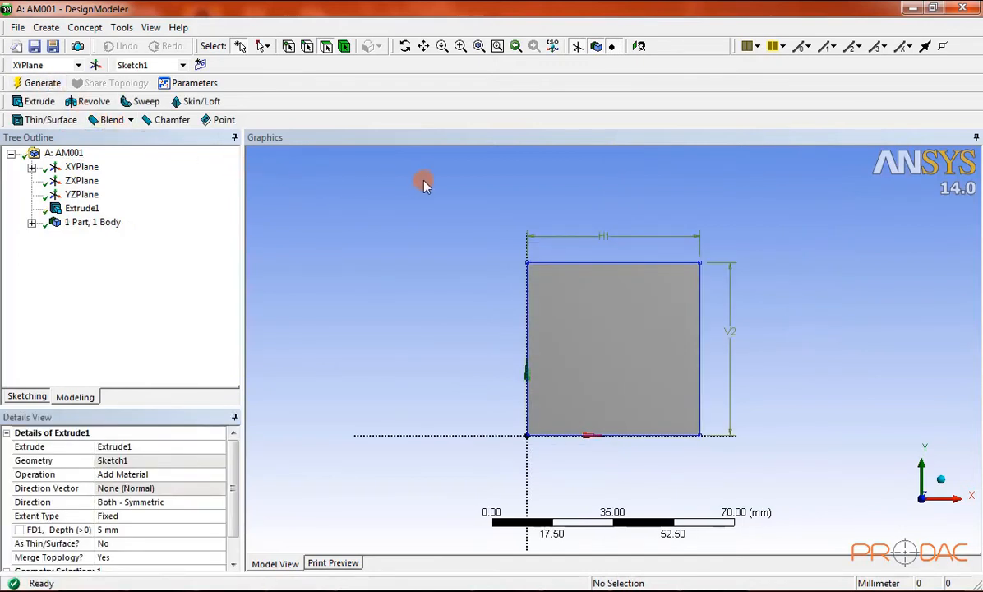
mouse_move(490, 152)
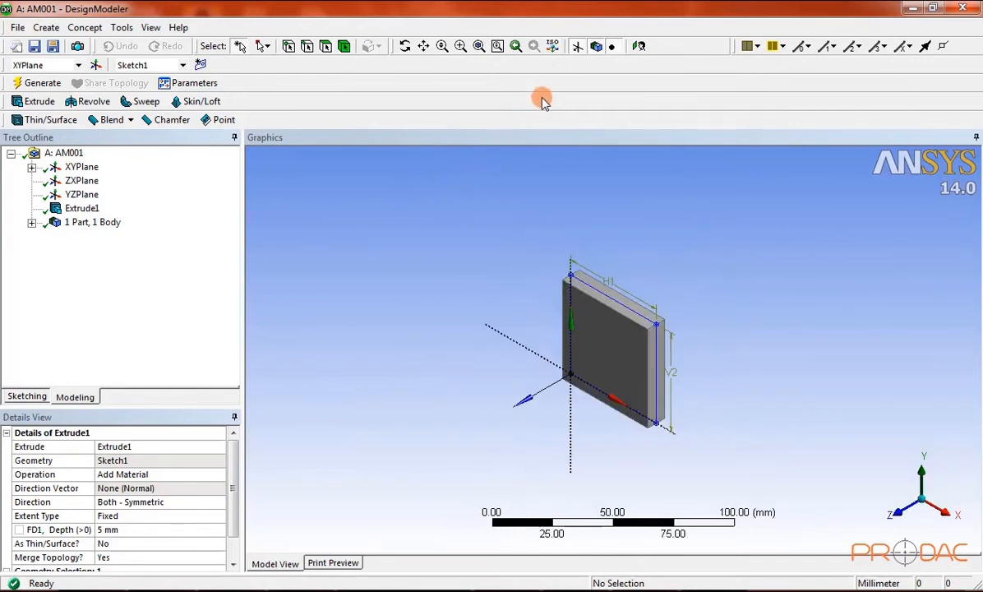
mouse_move(458, 220)
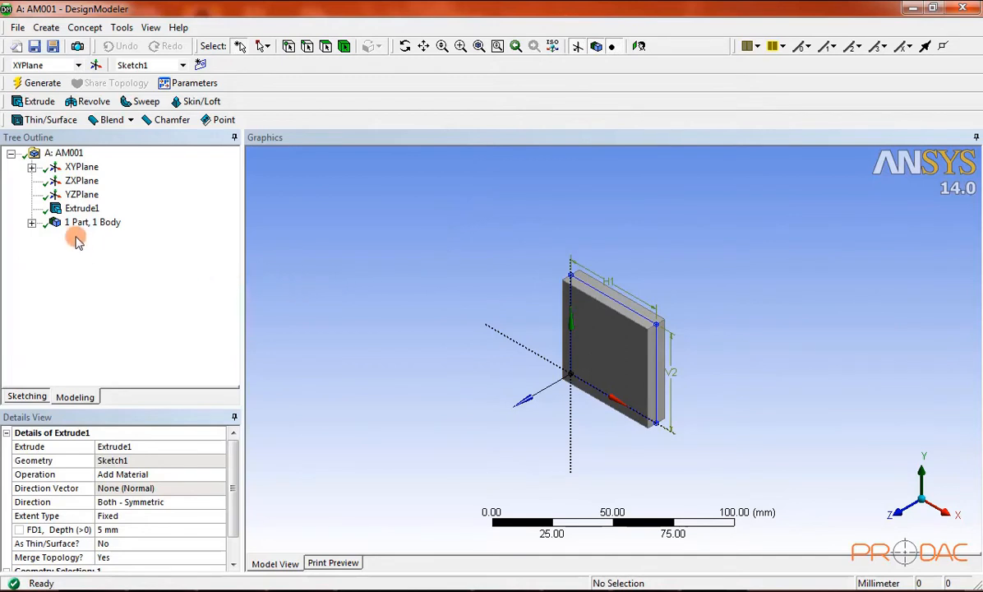
Step: Hide Sketch1 under XYPlane using its context menu
left_click(31, 166)
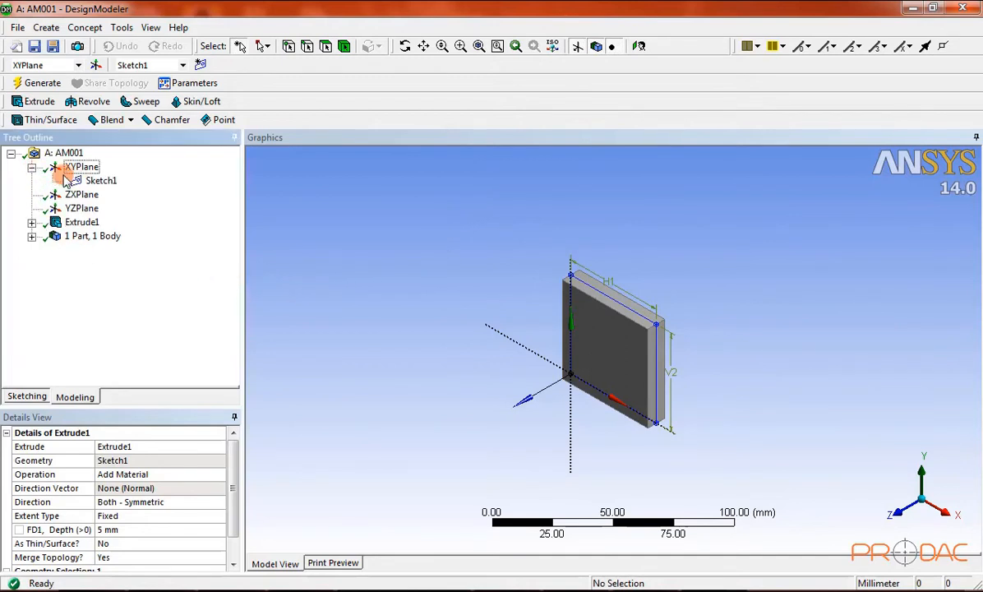
right_click(100, 180)
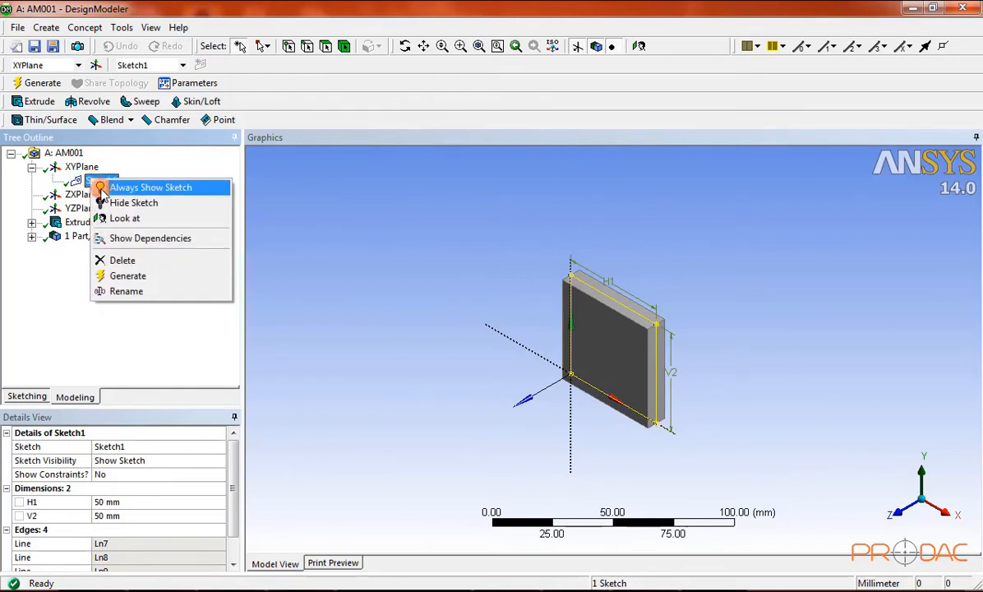
mouse_move(123, 249)
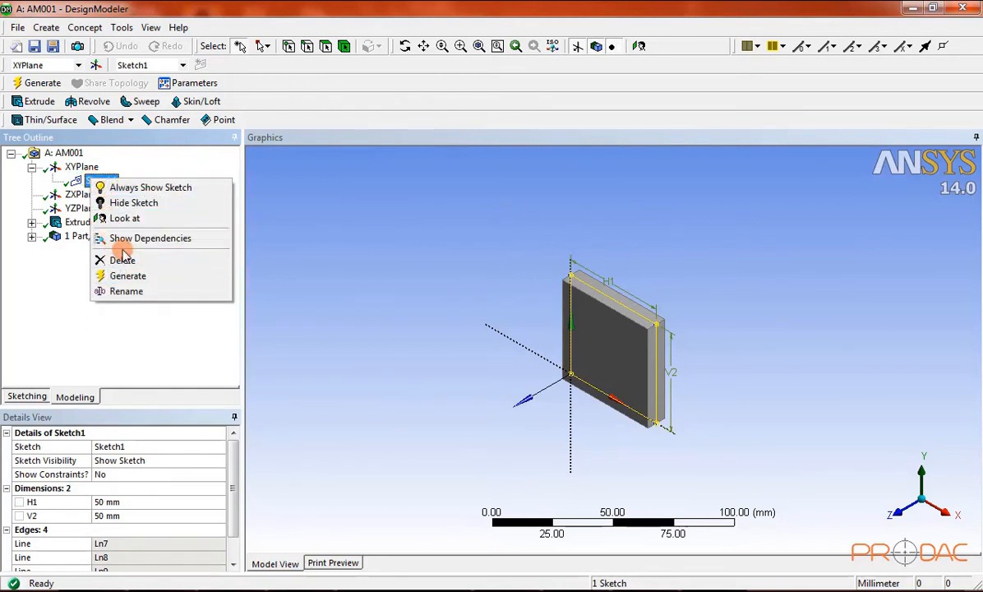
left_click(133, 202)
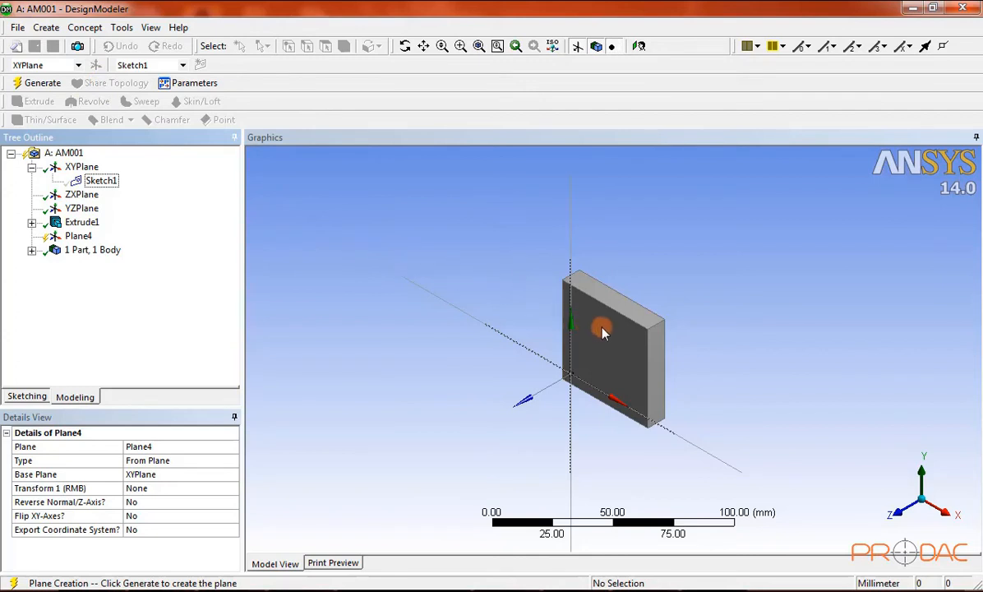
mouse_move(409, 399)
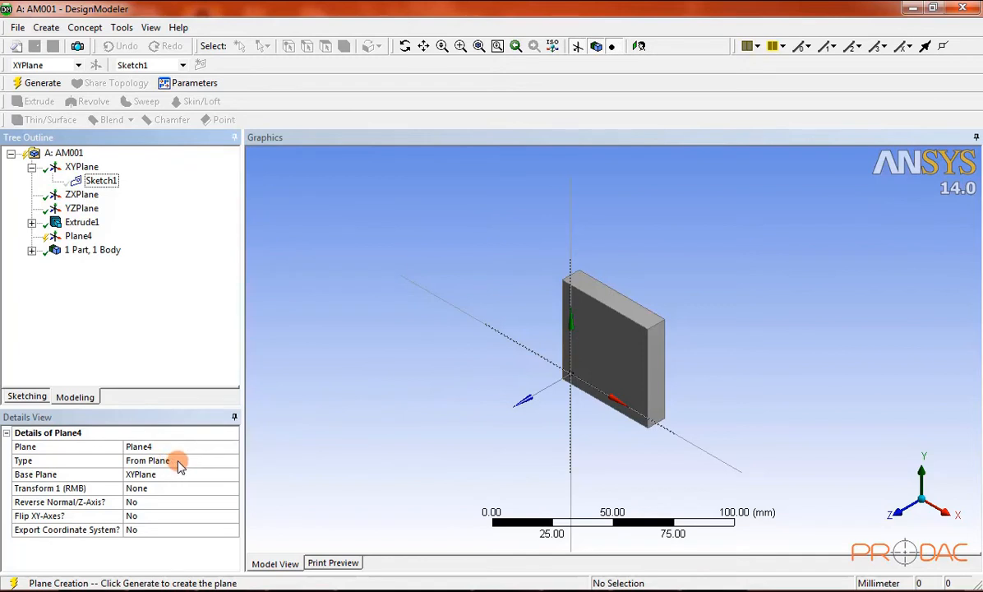
Step: Define Plane4 as From Face on the plate's front face and generate it
left_click(148, 460)
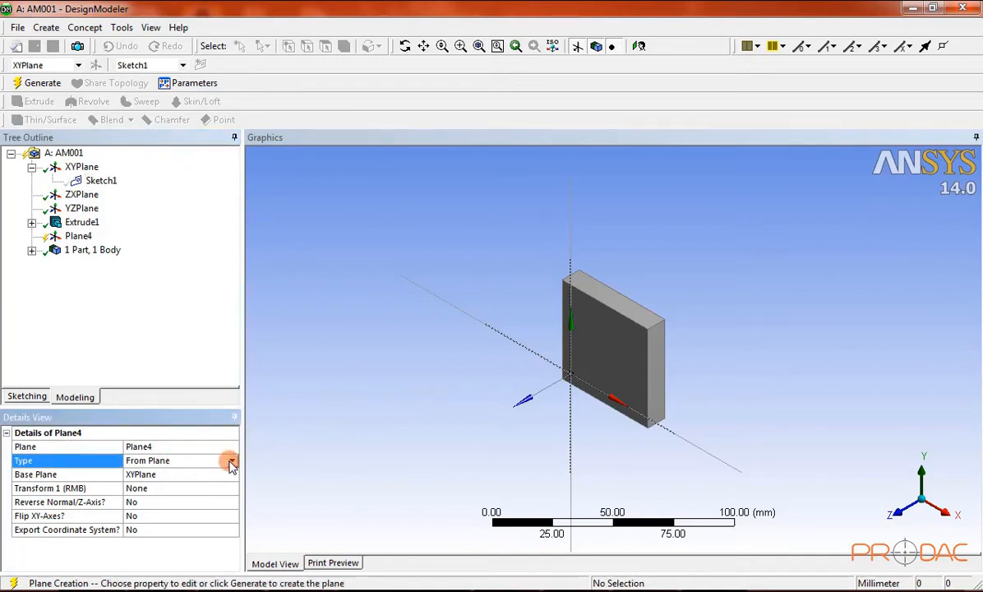
left_click(232, 460)
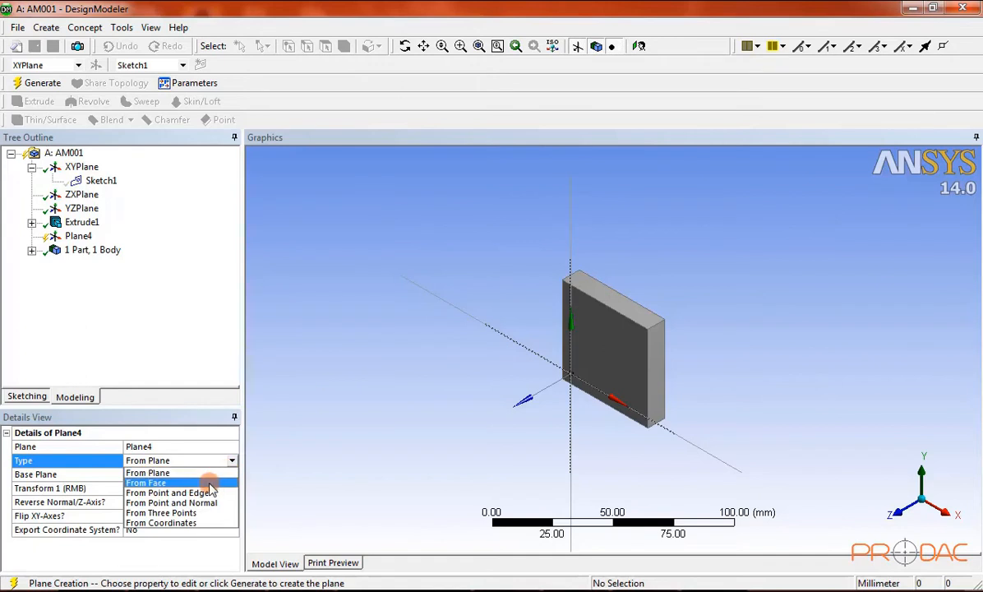
left_click(146, 482)
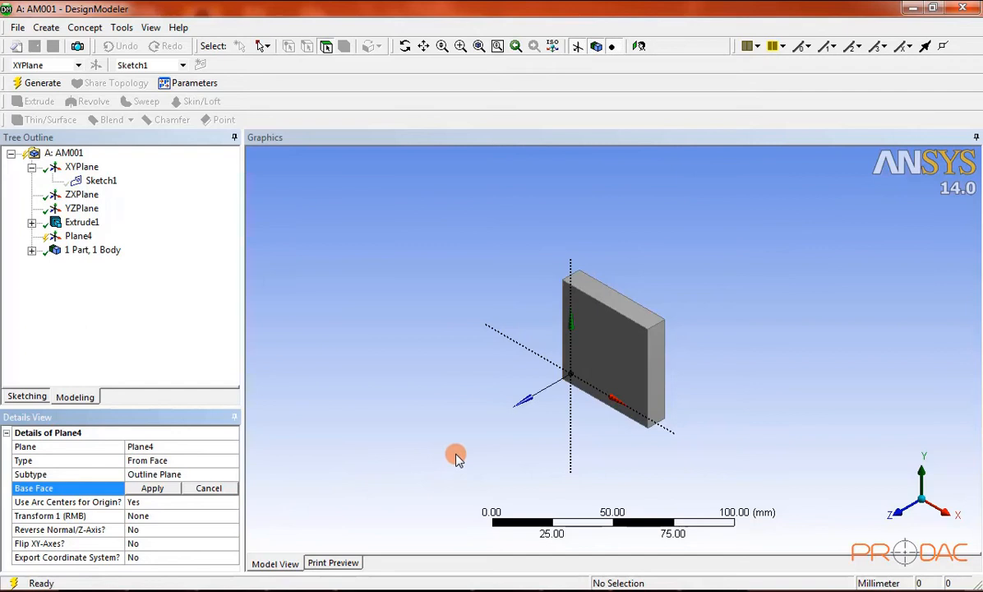
left_click(600, 345)
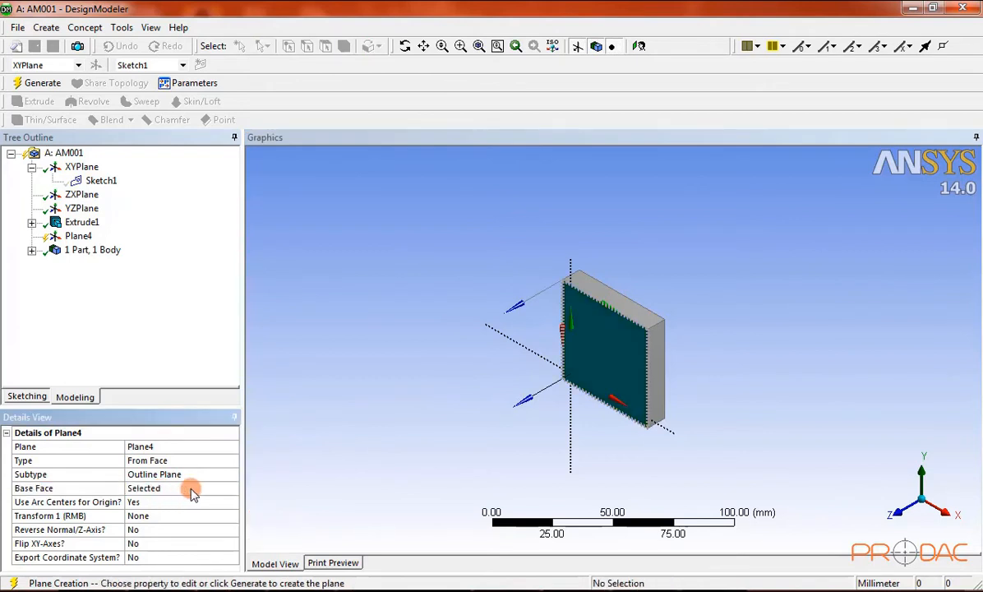
mouse_move(293, 432)
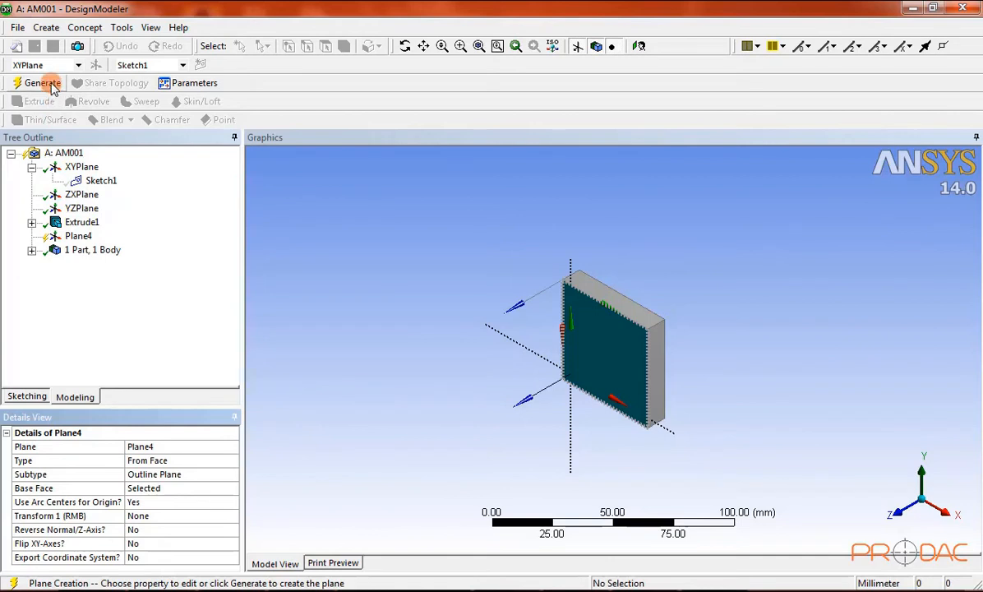
left_click(44, 82)
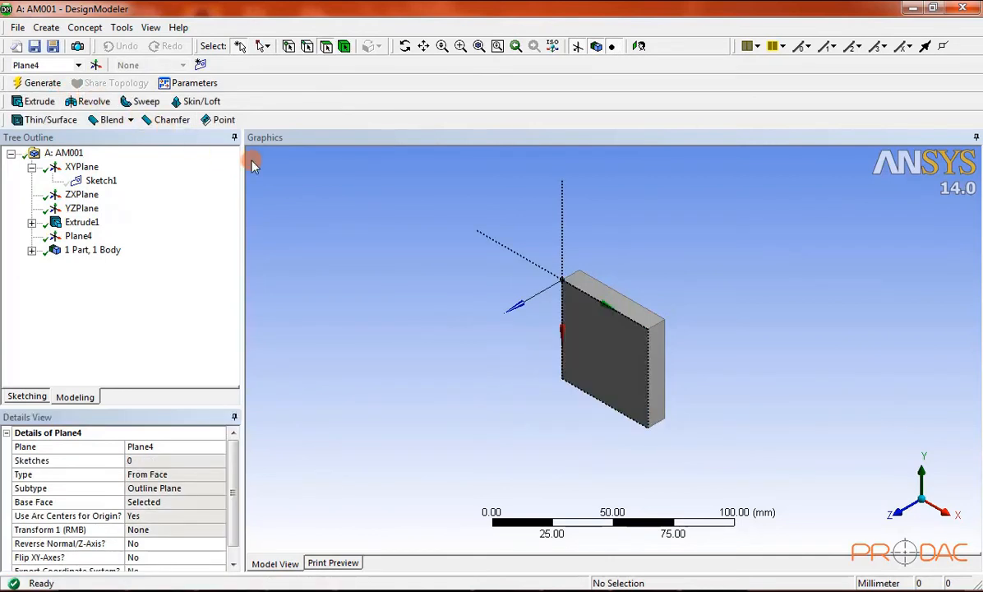
mouse_move(600, 69)
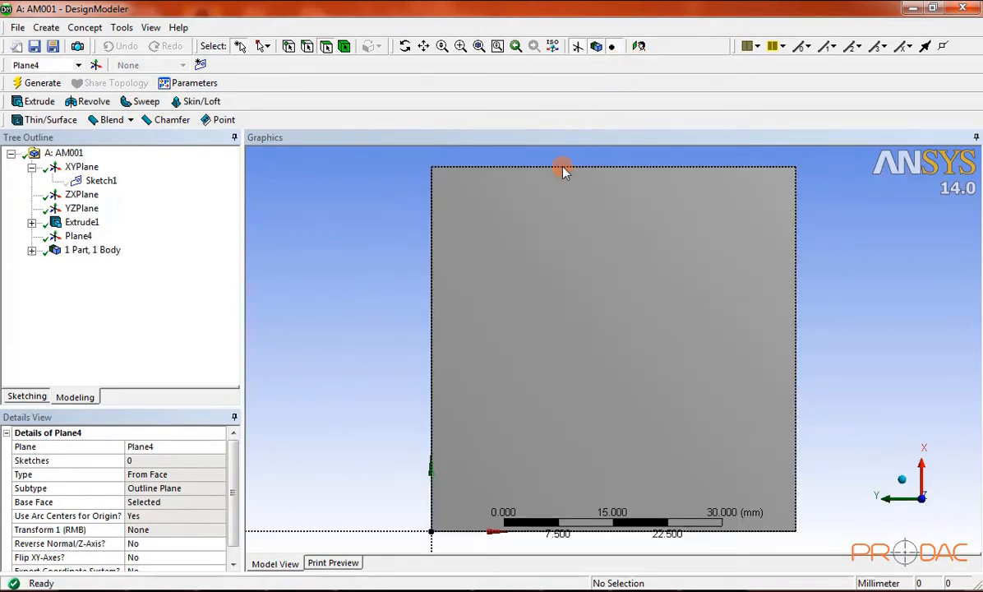
mouse_move(388, 279)
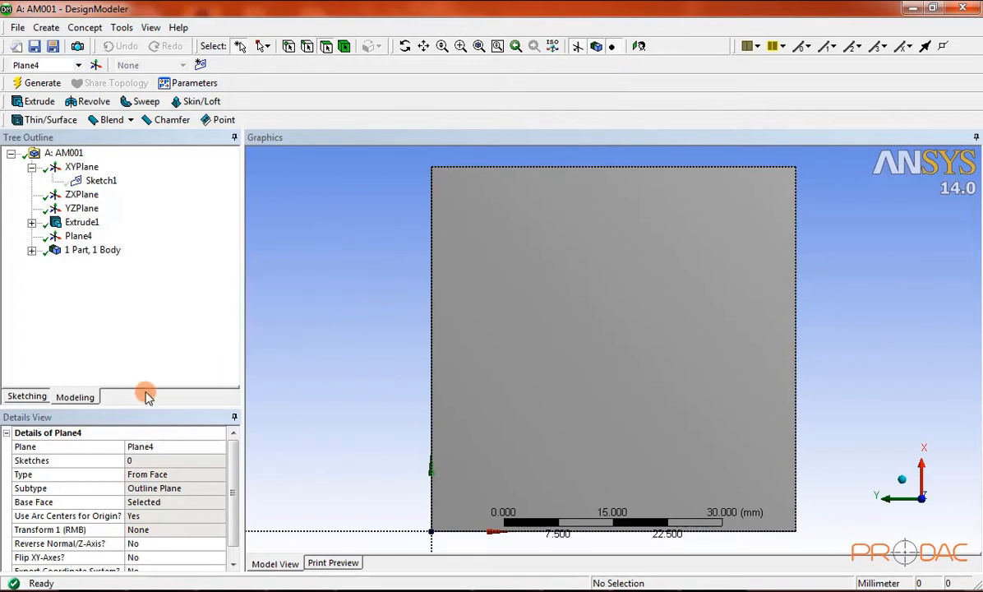
Step: View Plane4 face-on and enter sketching mode on it
left_click(26, 395)
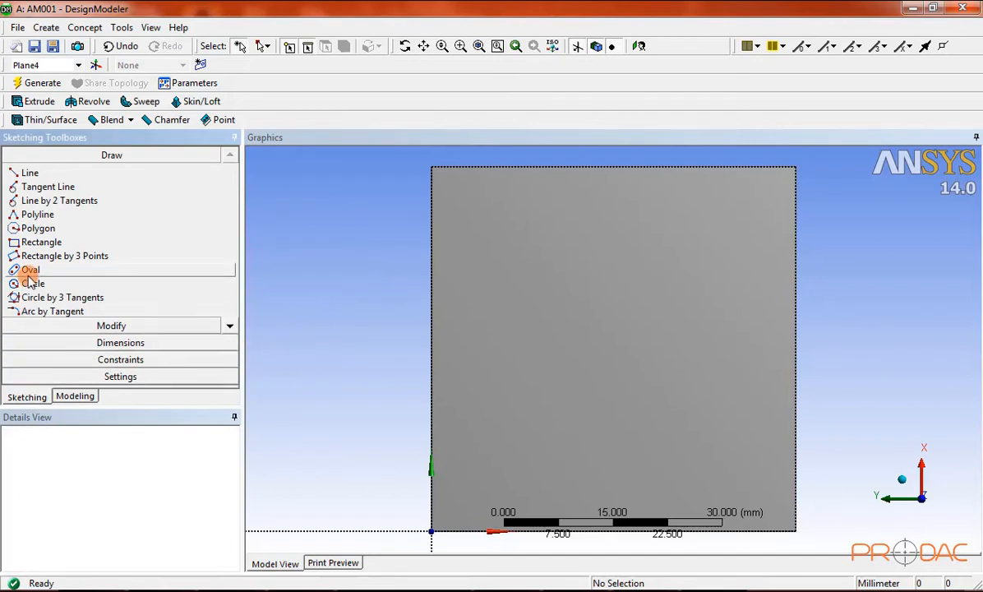
Step: Draw an oval slot on the plate face and dimension it: L2 25, L3 25, L4 17.5, R1 5 mm
left_click(30, 269)
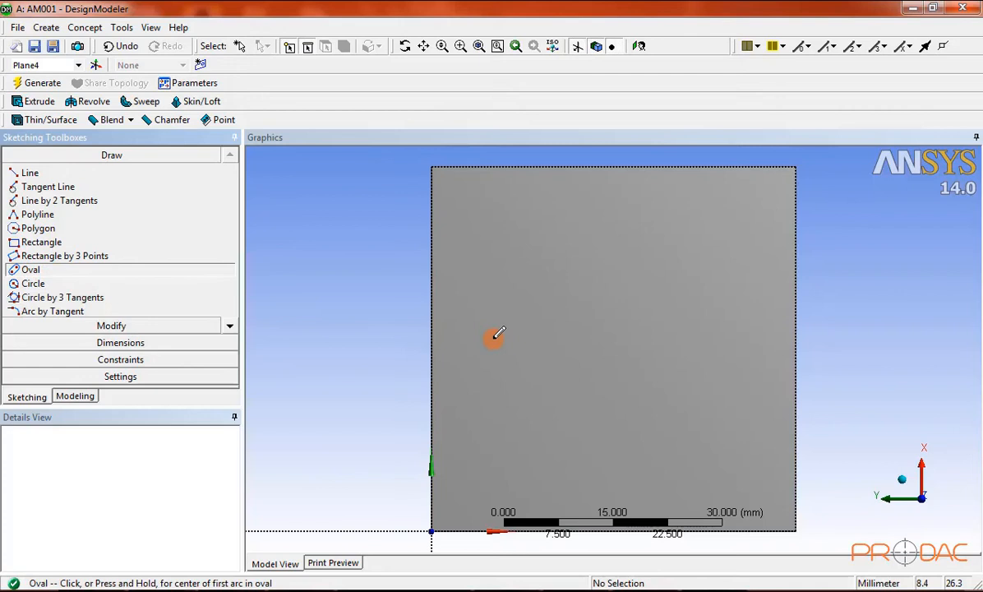
left_click_drag(493, 335, 699, 329)
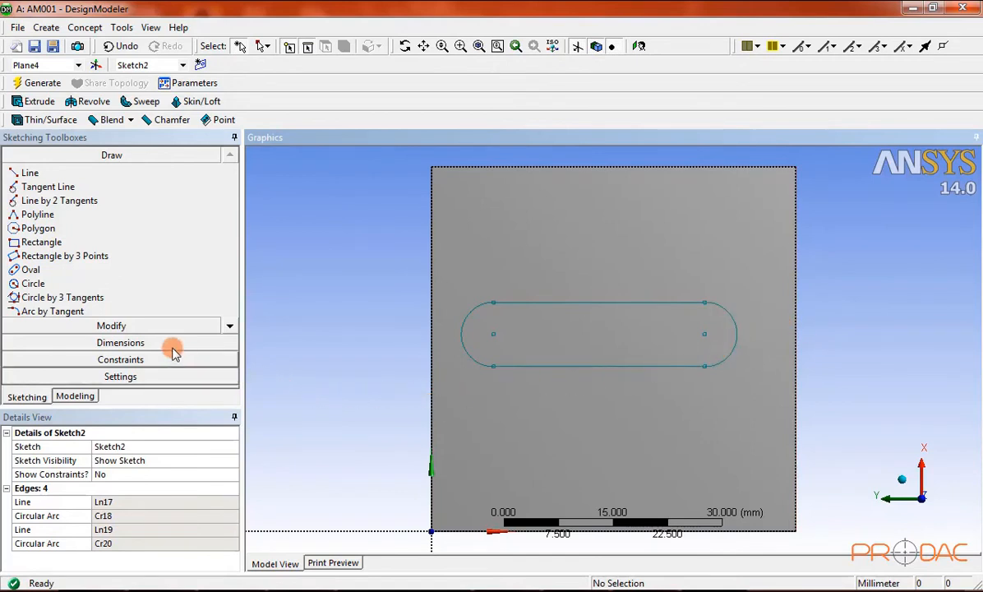
left_click(120, 342)
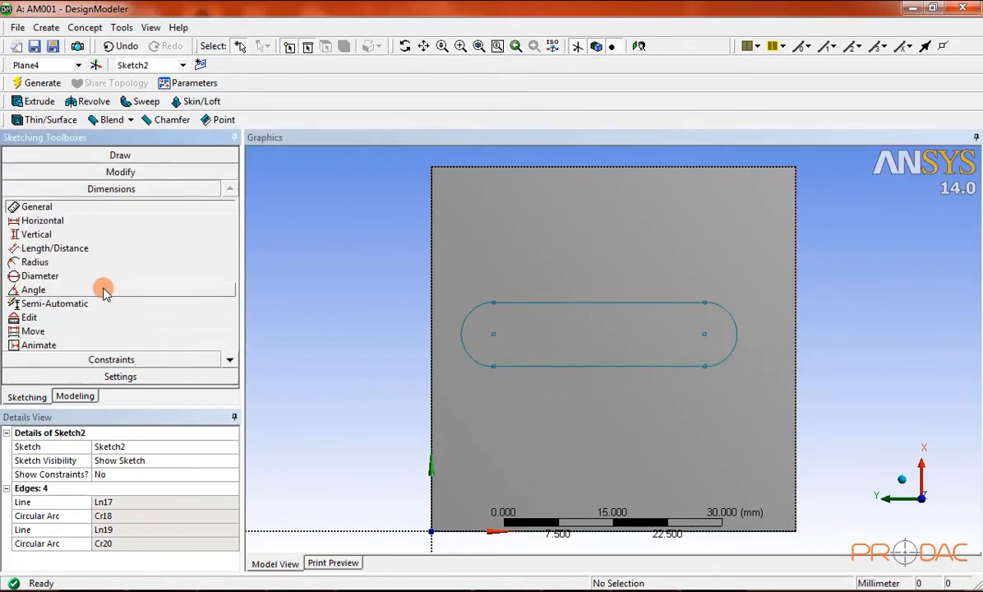
left_click(35, 262)
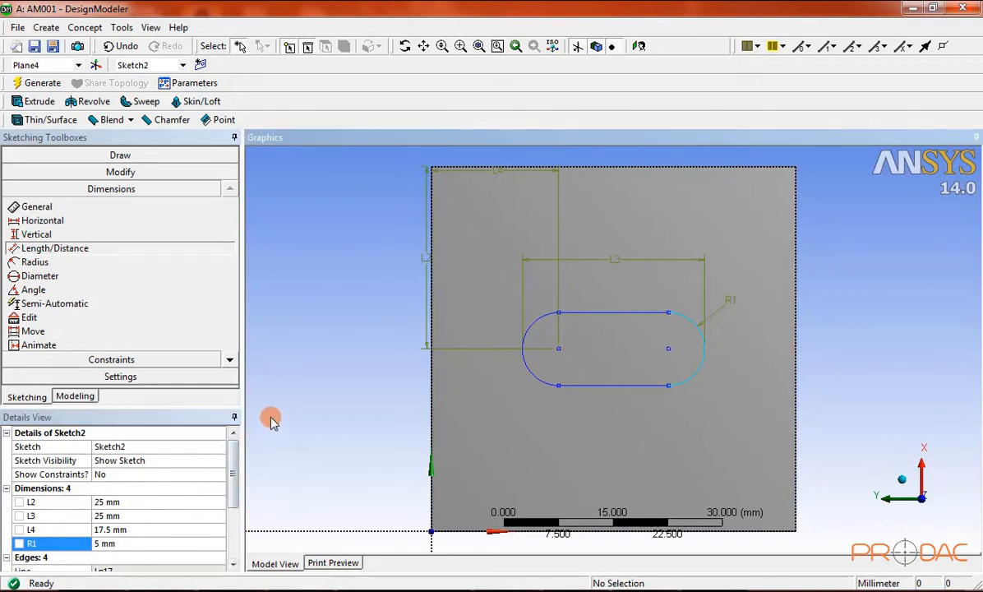
mouse_move(156, 250)
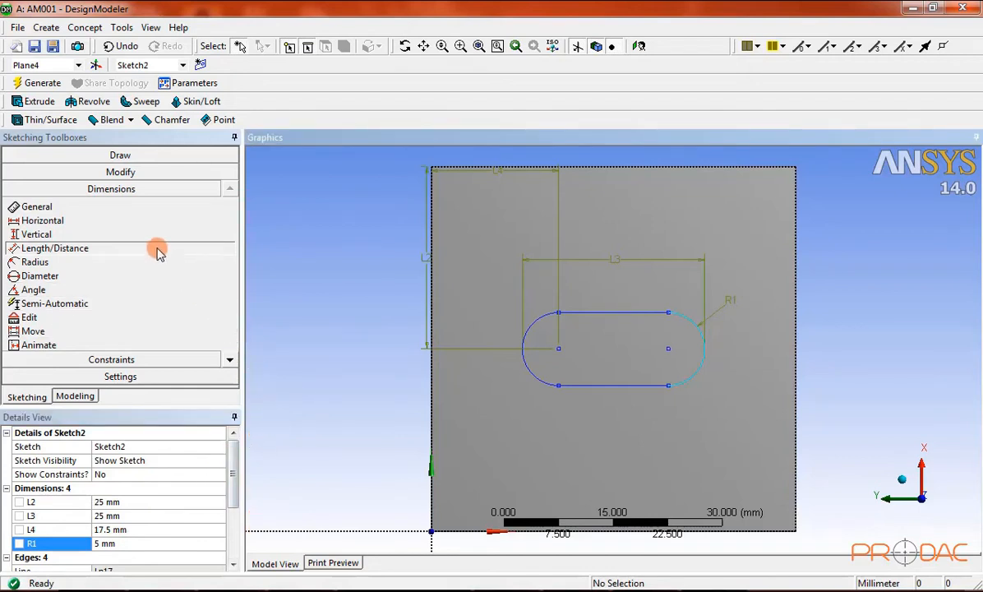
left_click(38, 101)
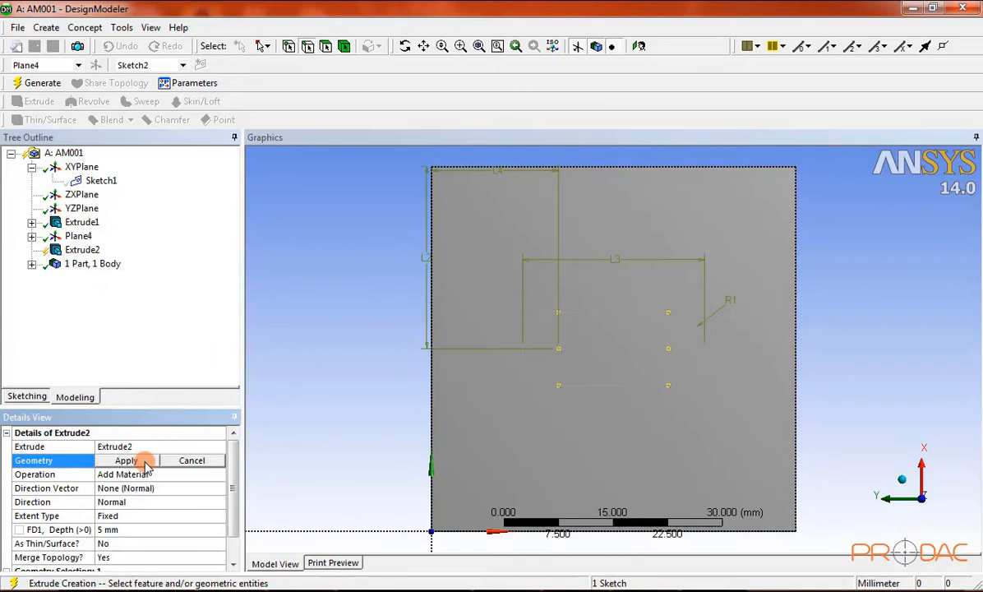
Step: Make Extrude2 a reversed Cut Material extrusion of Sketch2, extending To Faces
left_click(125, 459)
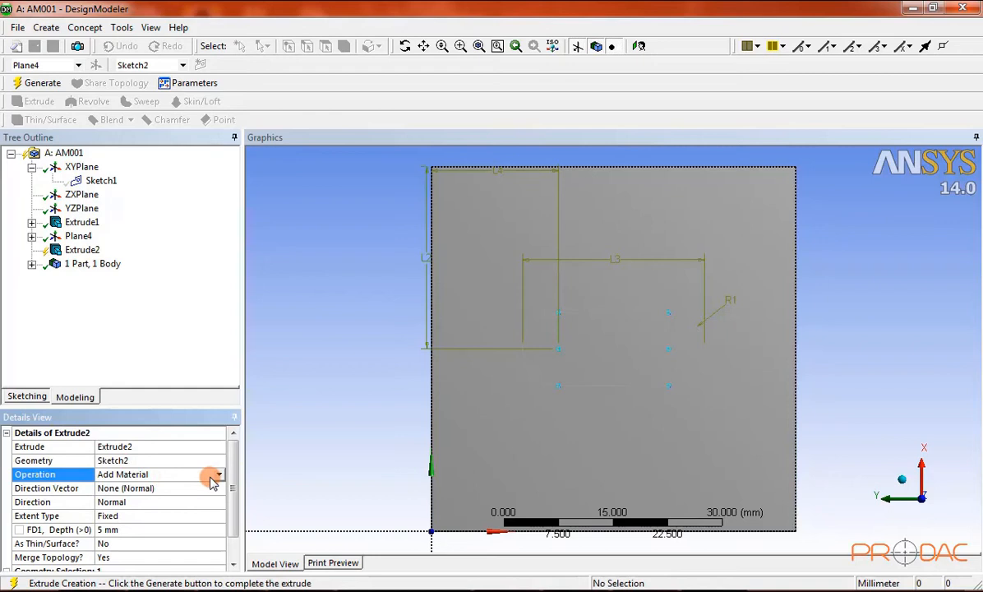
left_click(218, 474)
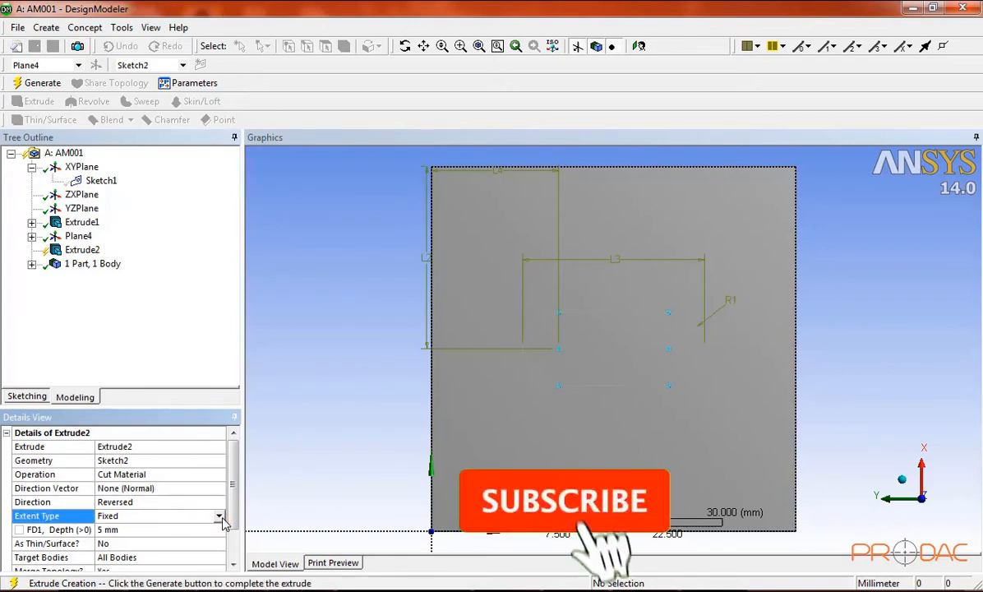
left_click(220, 515)
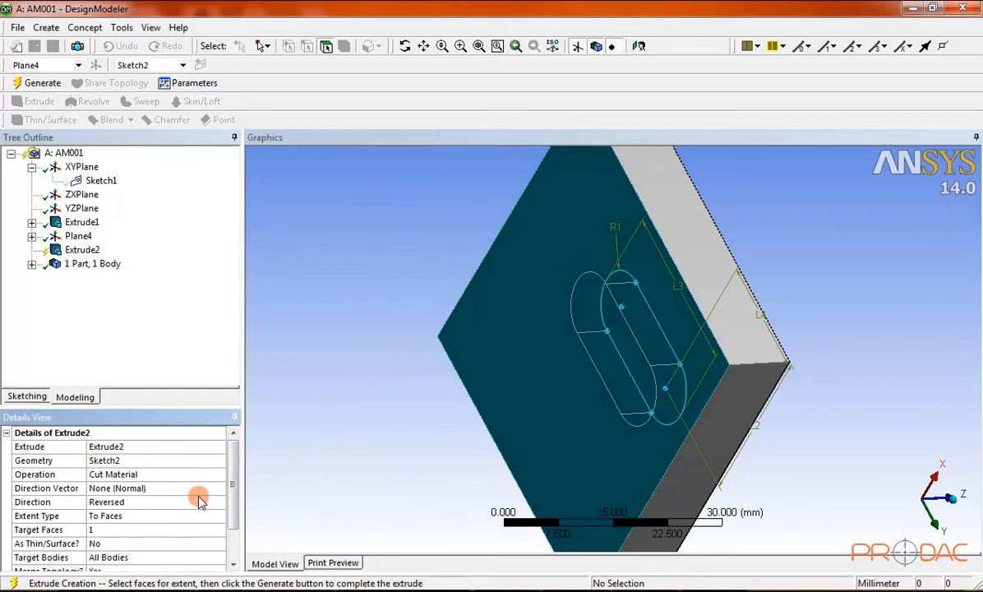
mouse_move(263, 293)
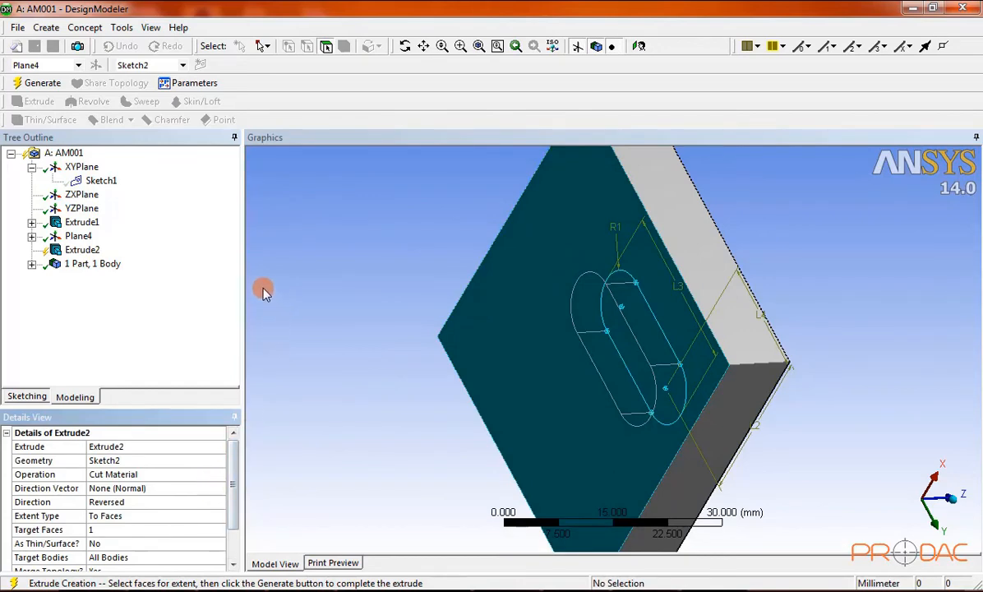
Step: Confirm the target face and generate Extrude2 to cut the slot
left_click(43, 83)
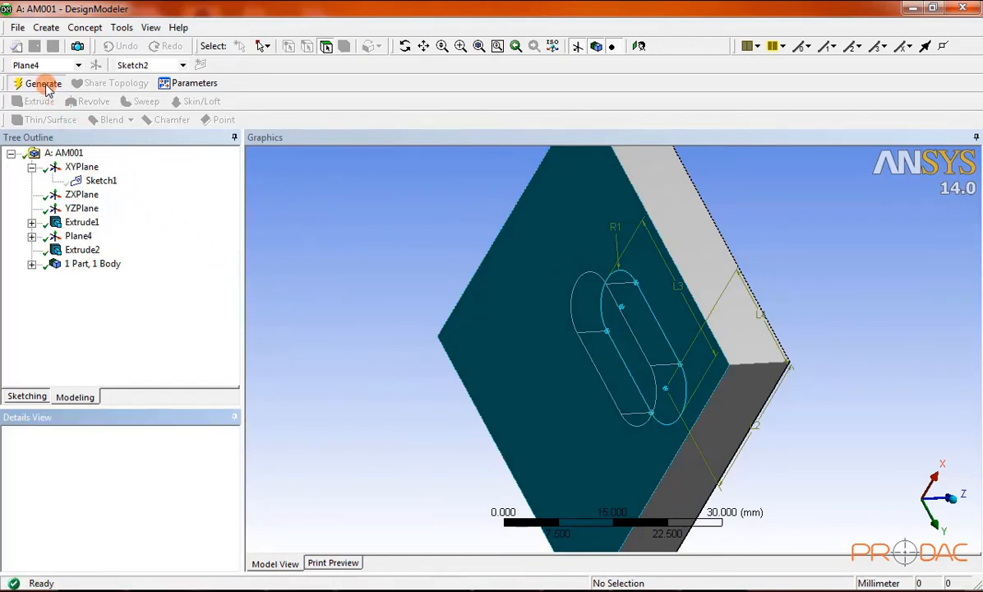
left_click(42, 83)
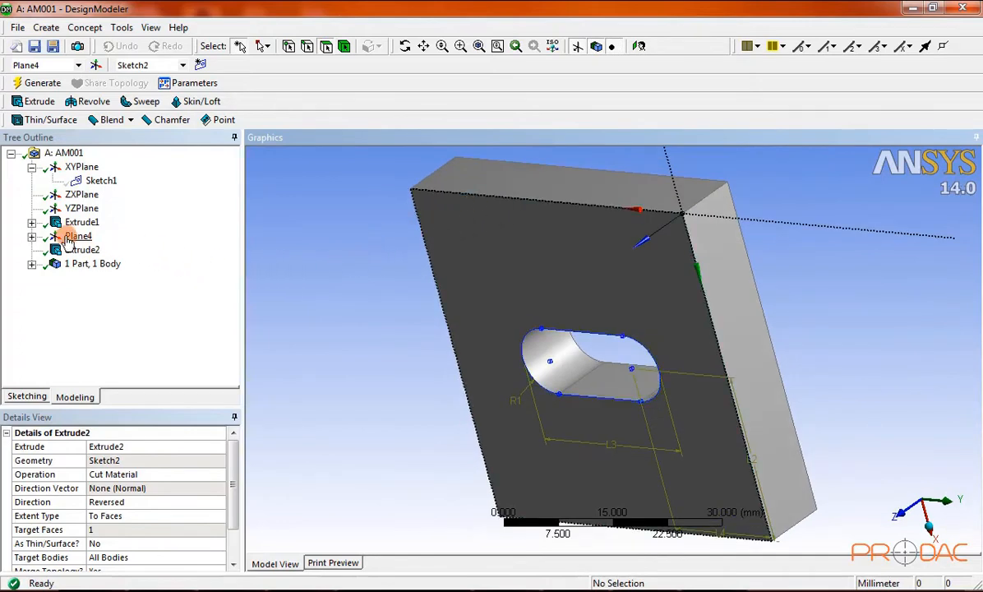
Step: Hide Sketch2 under Plane4 and close DesignModeler
left_click(72, 236)
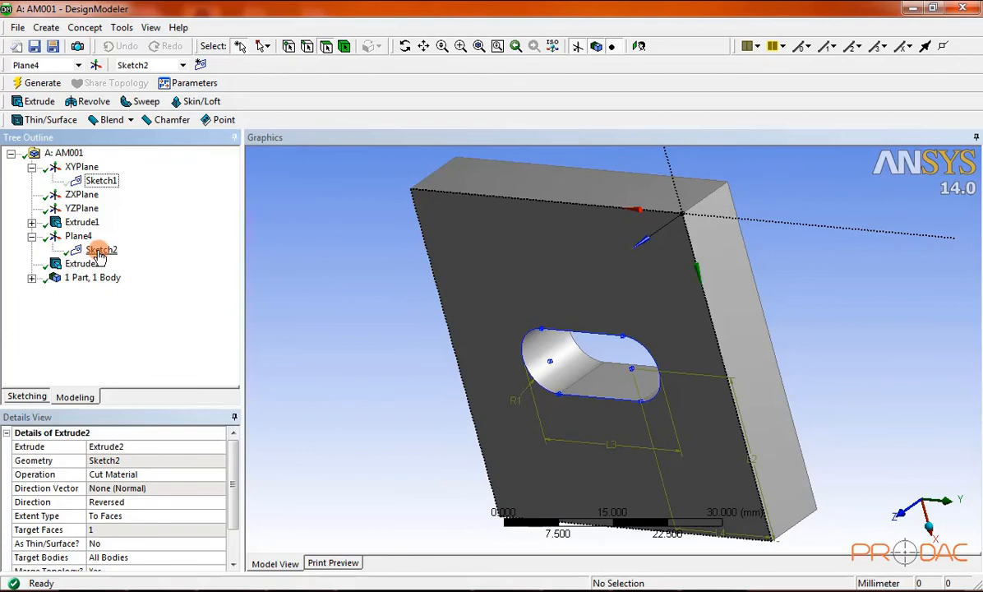
right_click(100, 249)
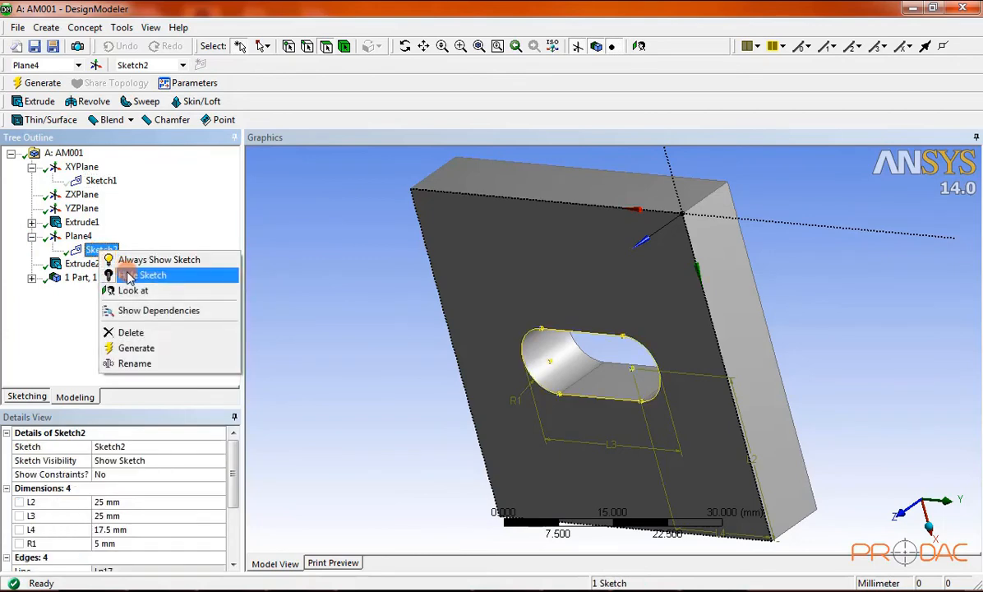
left_click(153, 275)
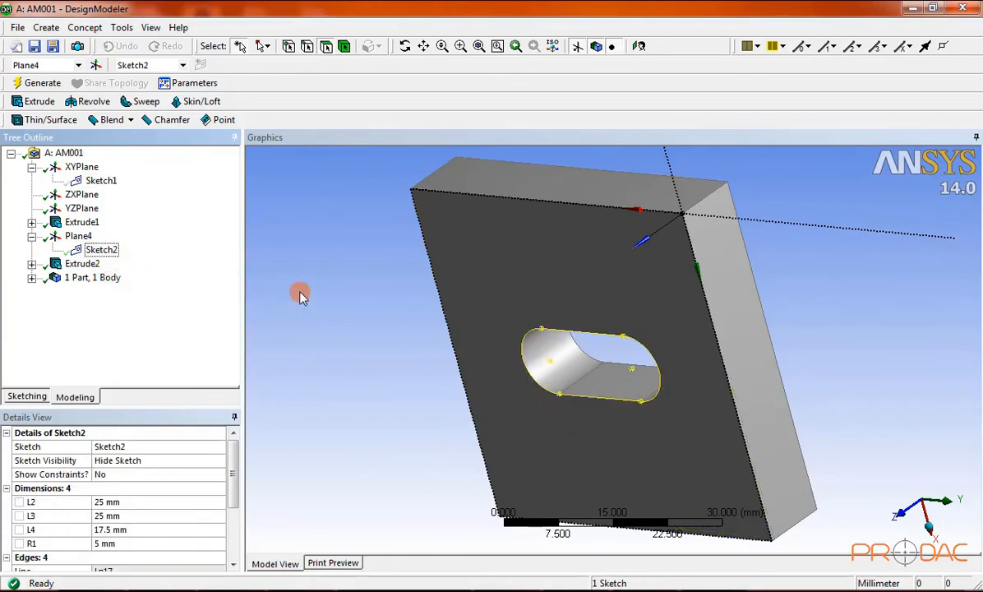
left_click(389, 294)
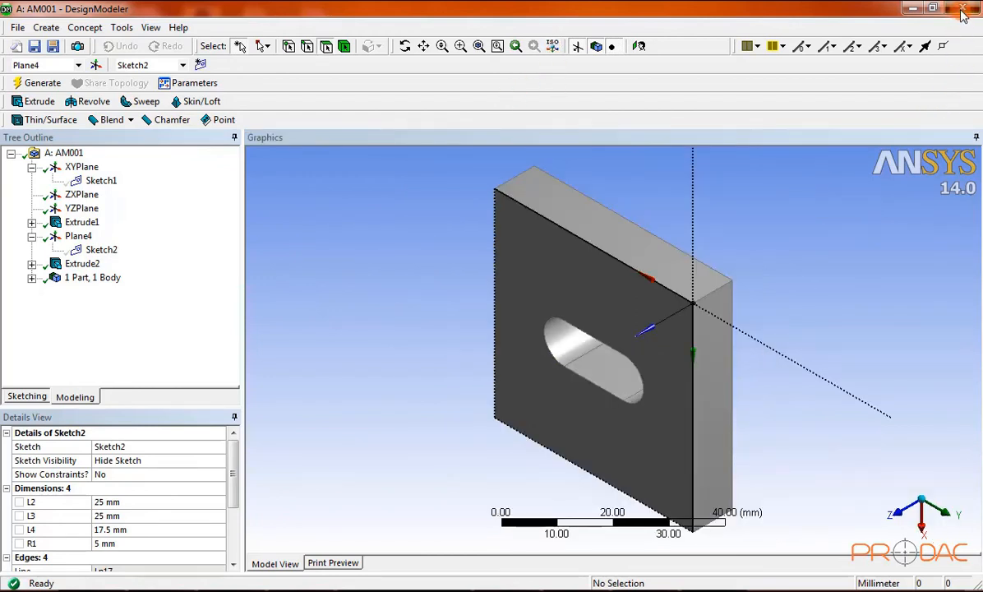
left_click(966, 8)
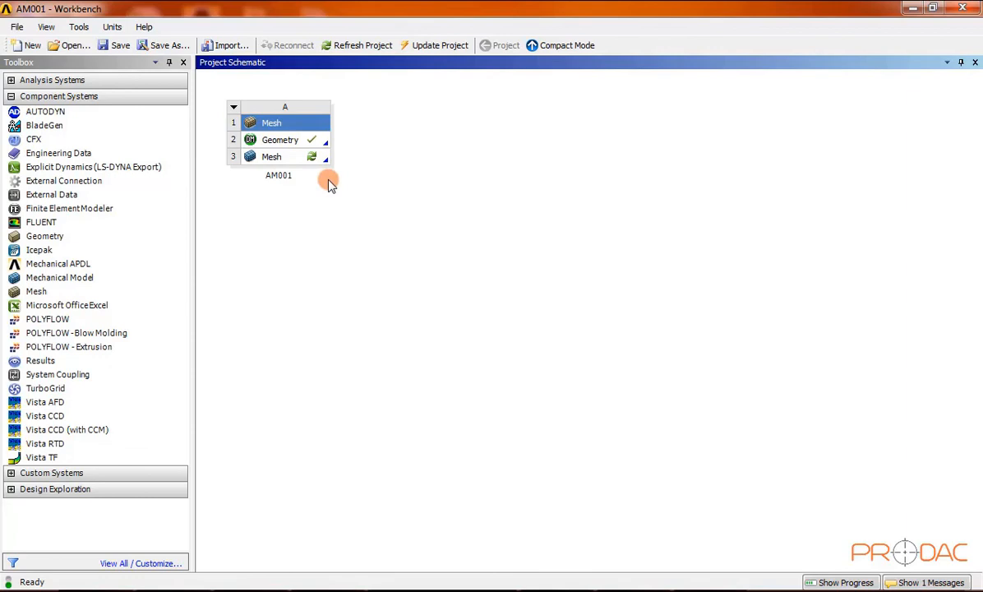
Step: Launch ANSYS Meshing from the AM001 Mesh cell
left_click(279, 156)
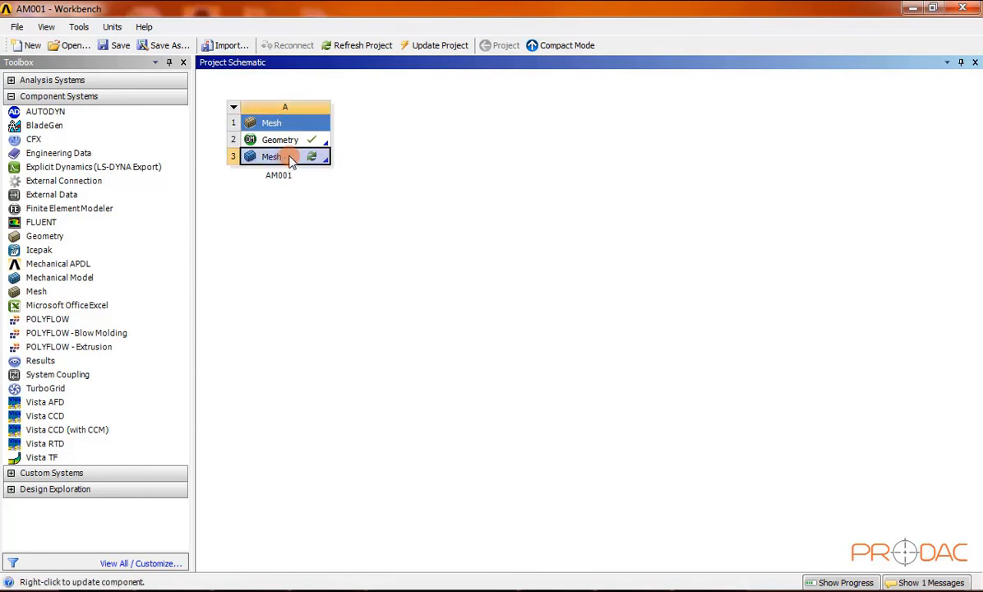
right_click(279, 156)
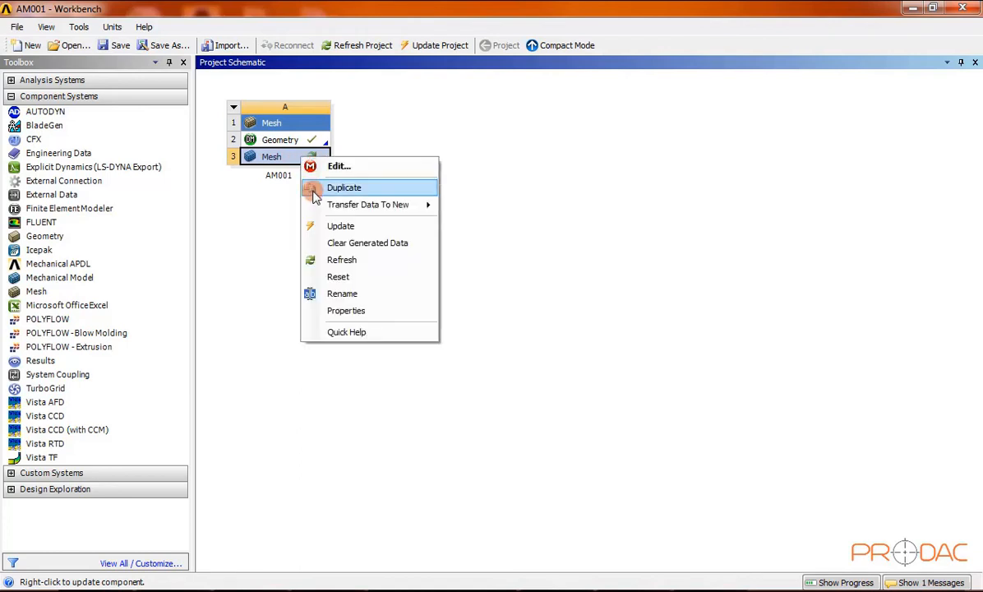
left_click(341, 259)
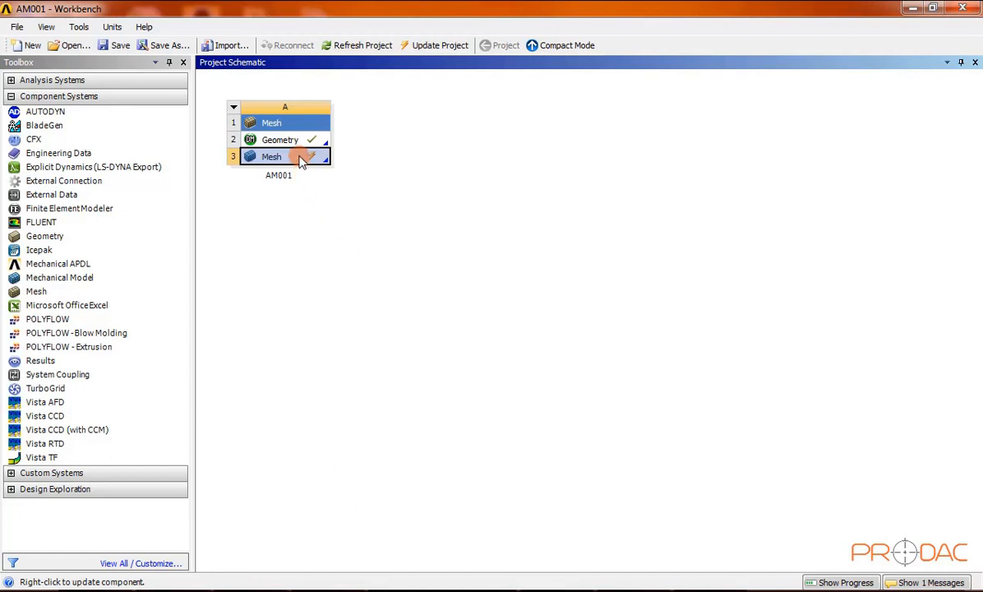
double_click(272, 157)
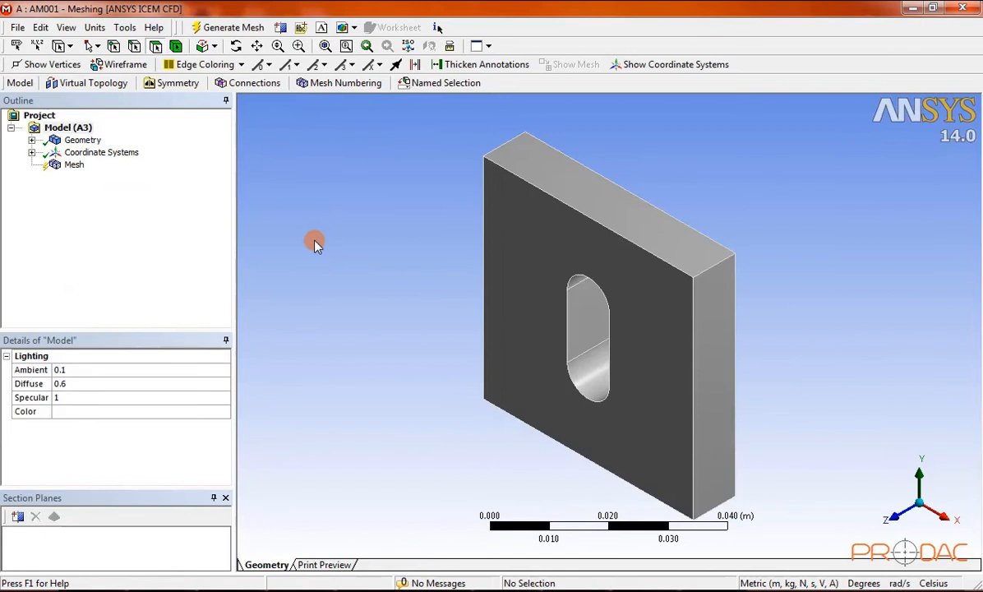
mouse_move(229, 238)
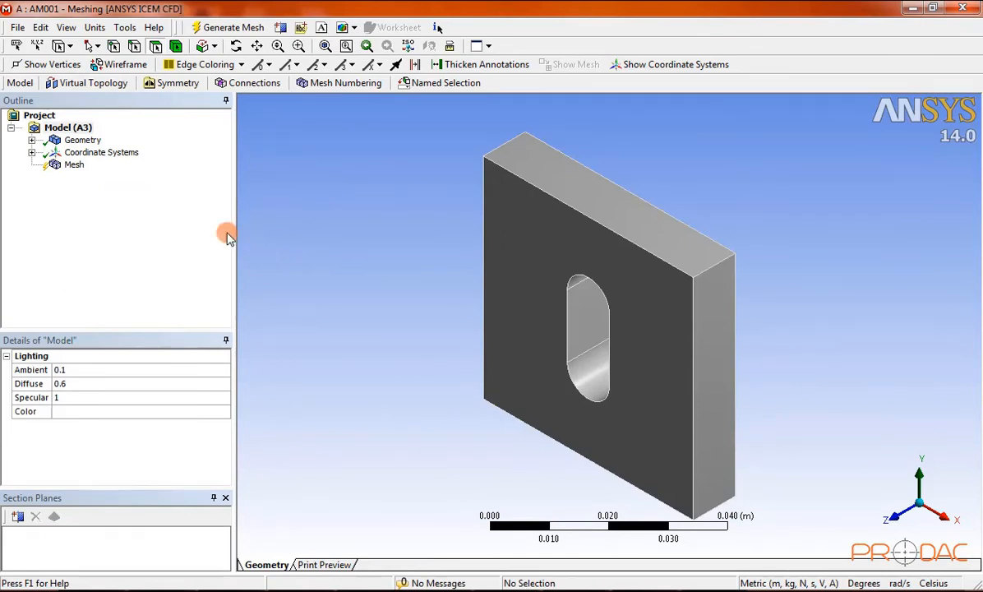
mouse_move(154, 215)
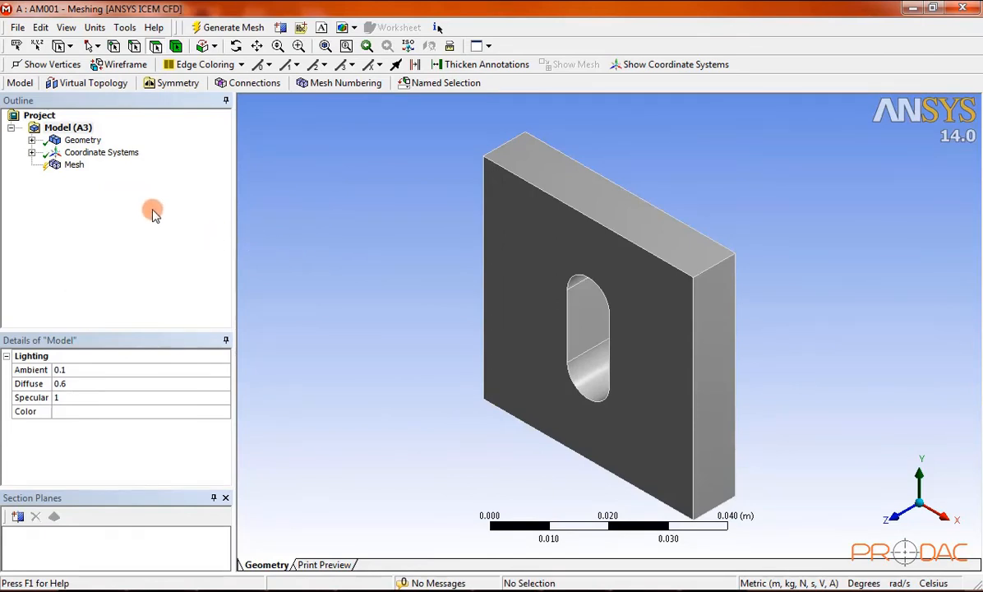
Step: Show the Mesh item's default details: Mechanical physics preference, relevance 0
left_click(73, 164)
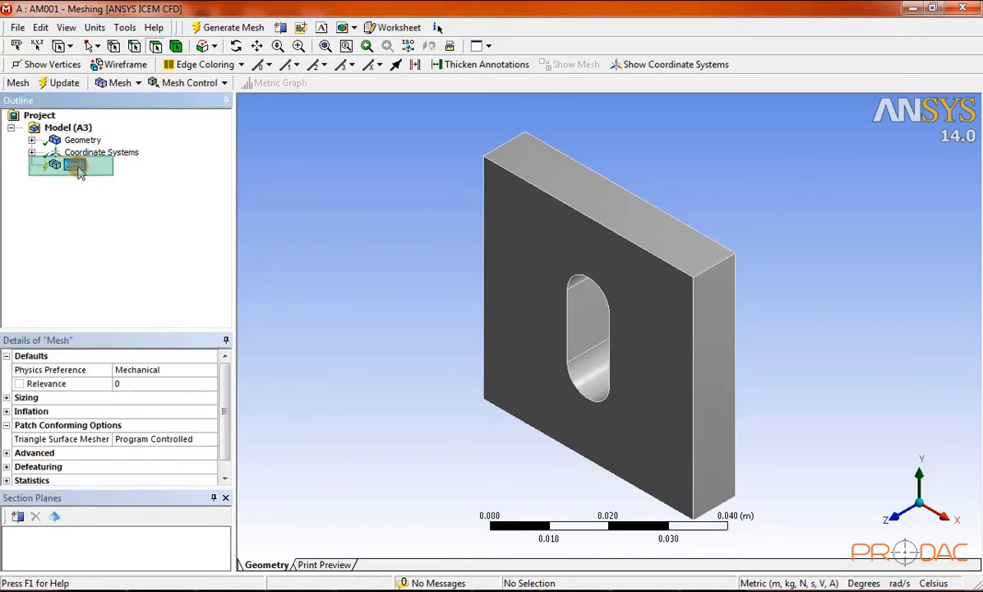
Step: Generate the default mesh and orbit the plate to inspect the slot and sides
right_click(74, 163)
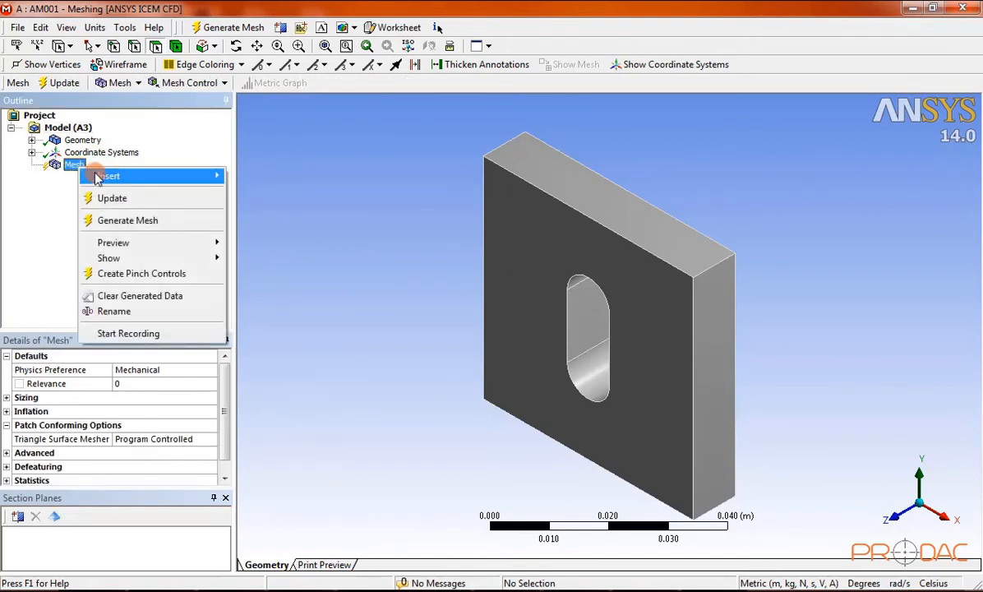
mouse_move(172, 224)
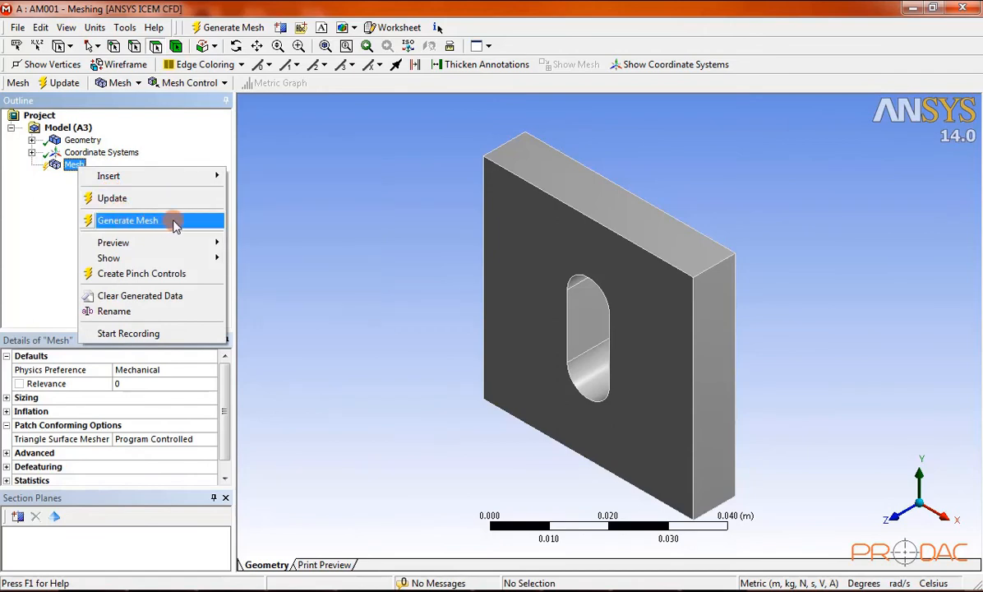
left_click(128, 220)
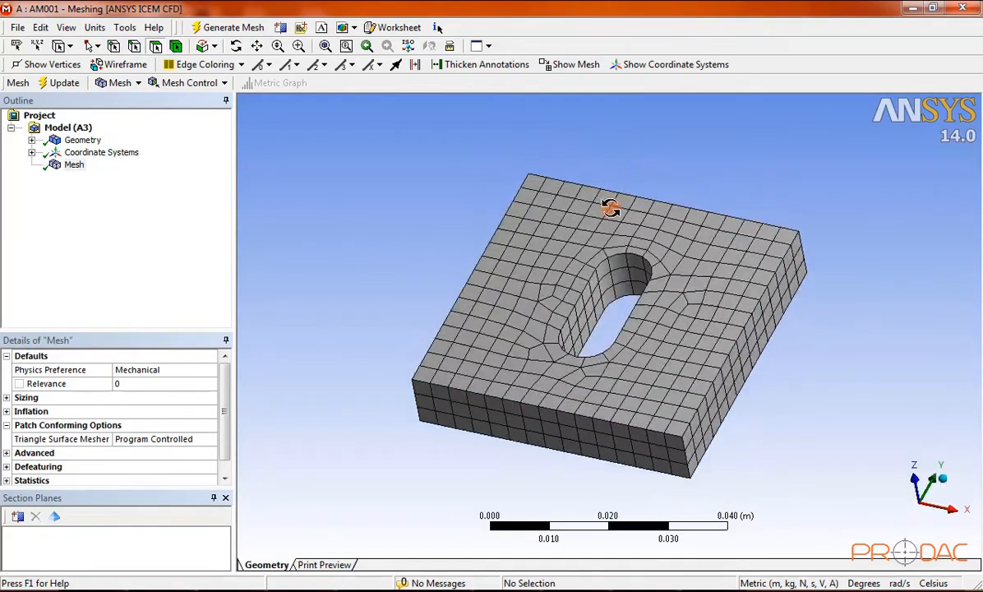
left_click_drag(612, 208, 657, 348)
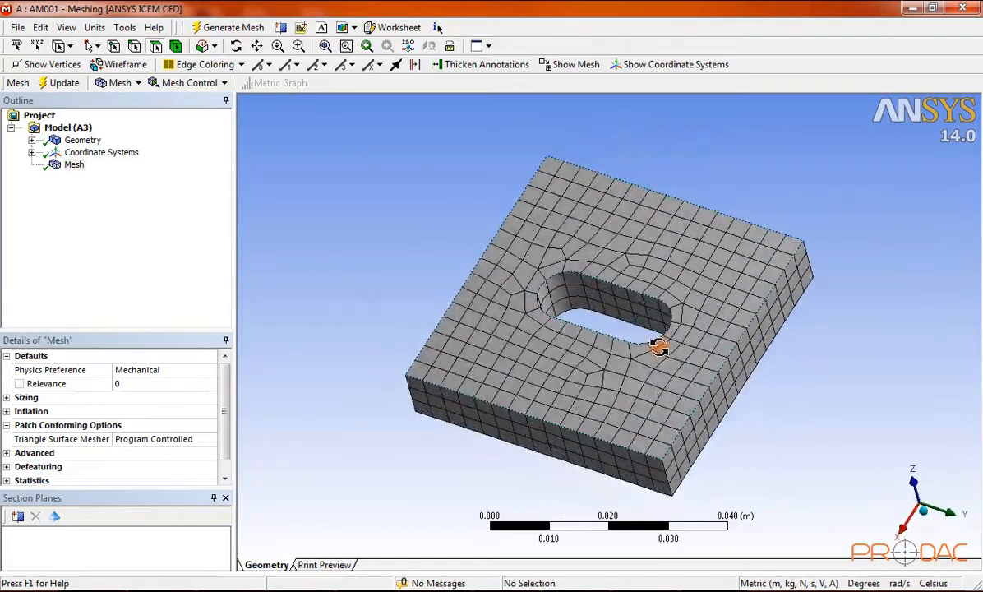
left_click_drag(657, 345, 300, 267)
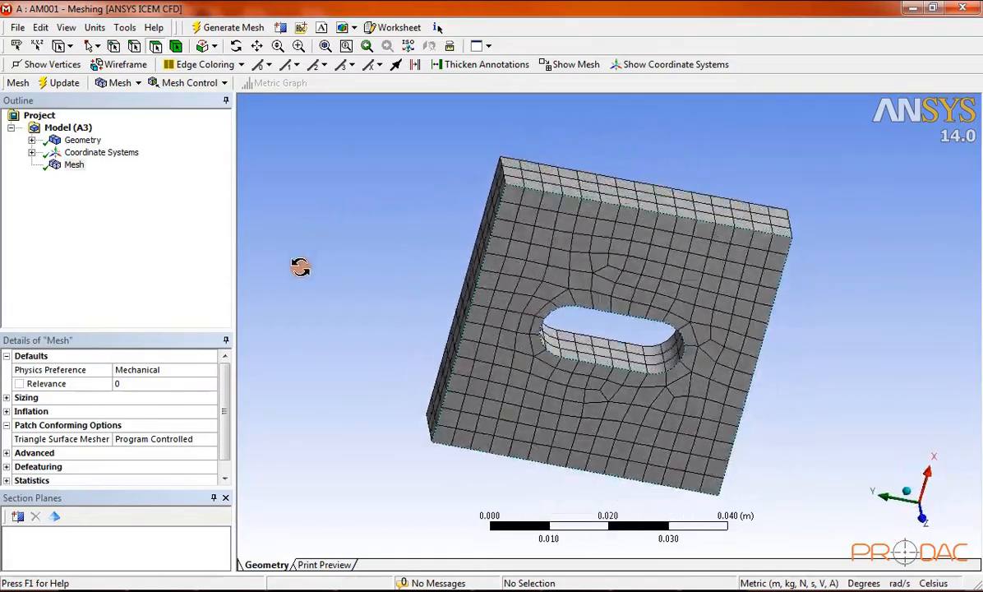
left_click_drag(300, 267, 637, 423)
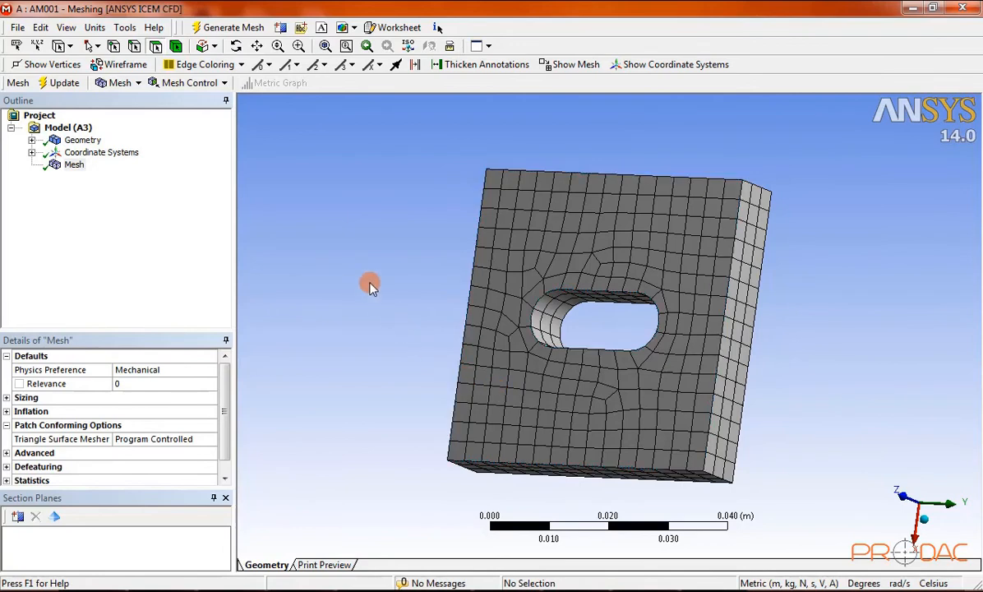
mouse_move(382, 300)
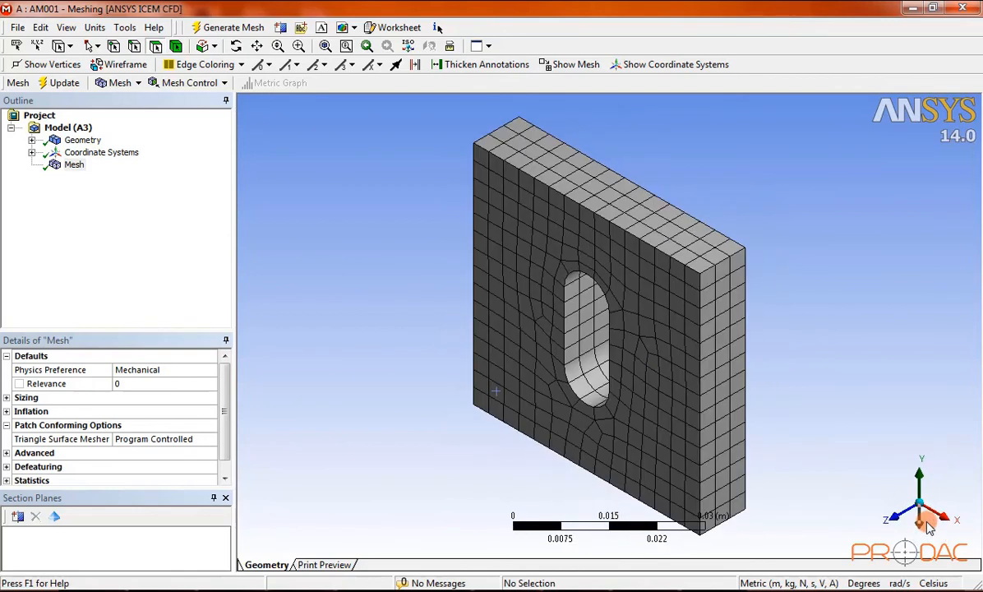
mouse_move(791, 262)
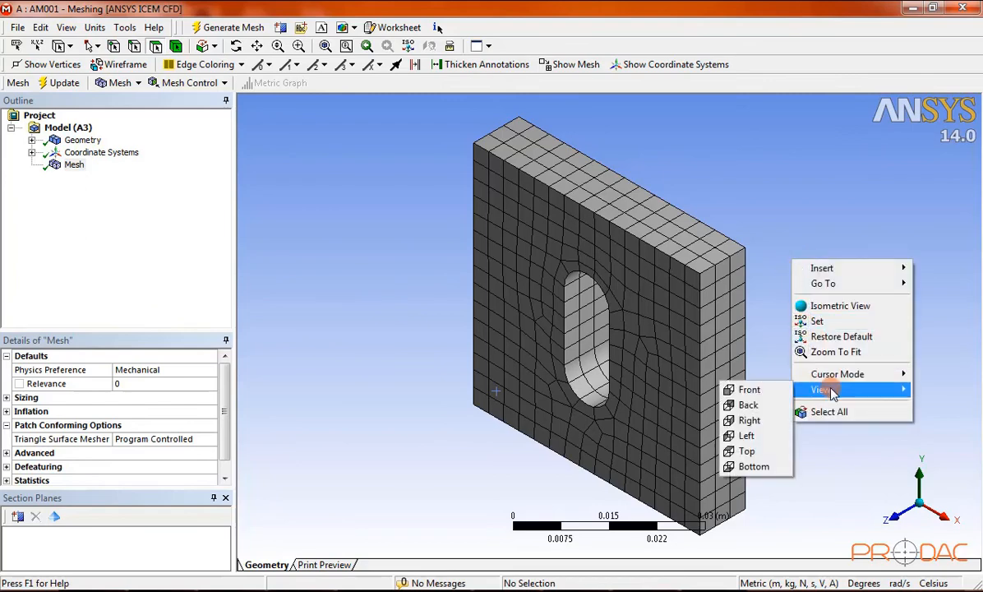
Step: Switch to the Front view to see the quad pattern around the oval slot
left_click(748, 388)
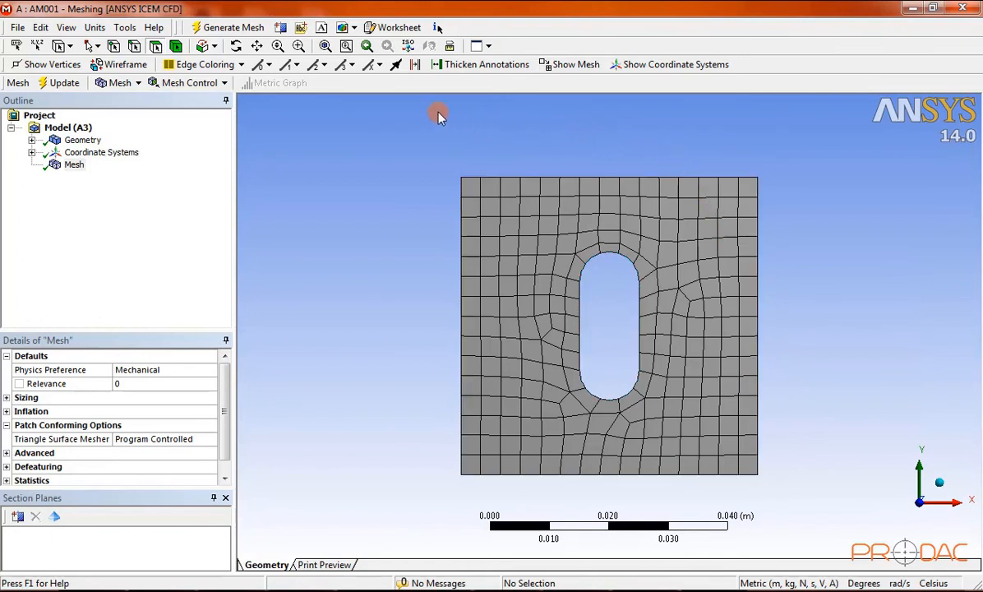
mouse_move(316, 77)
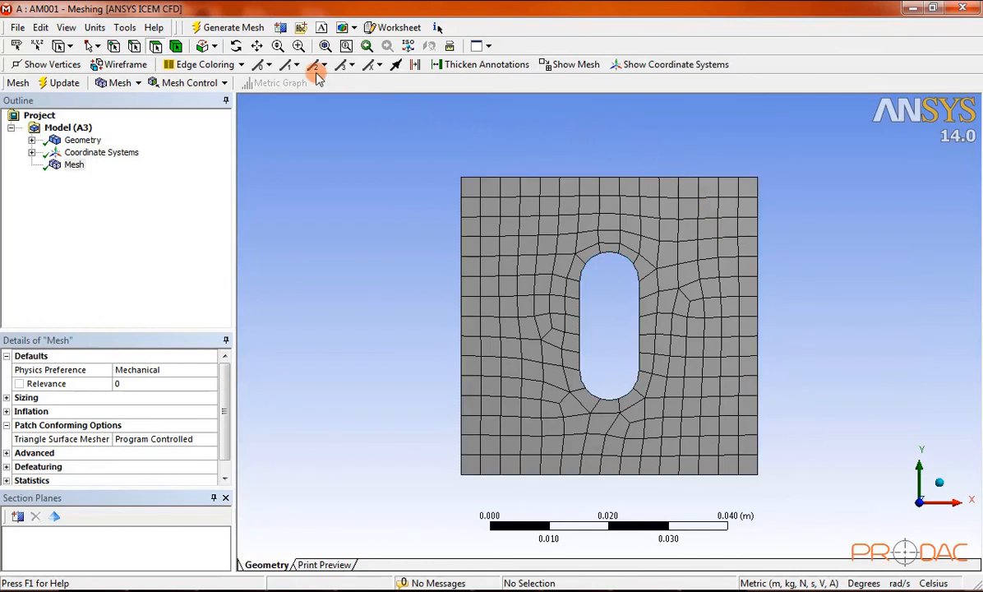
mouse_move(280, 27)
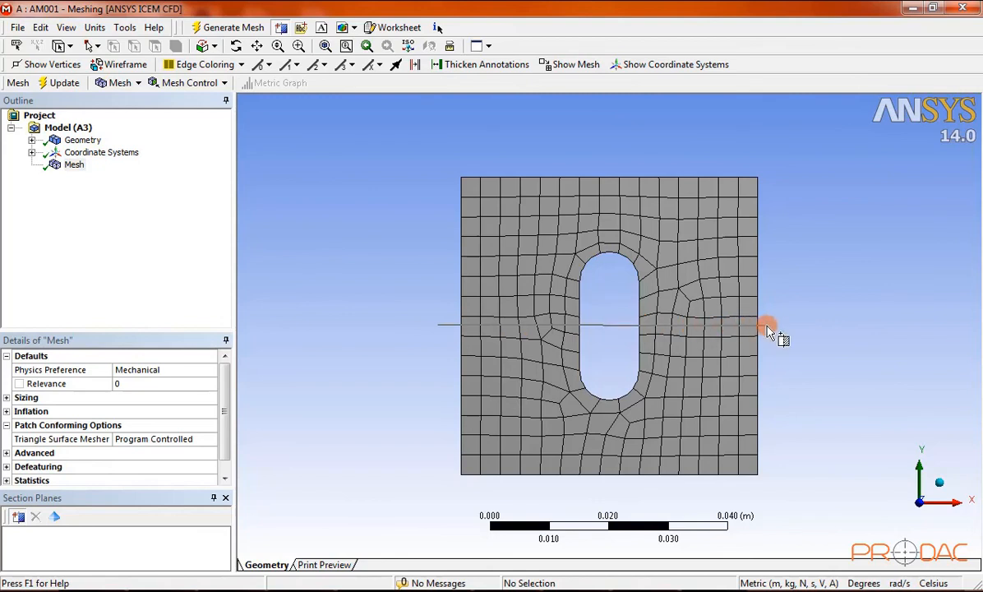
mouse_move(776, 328)
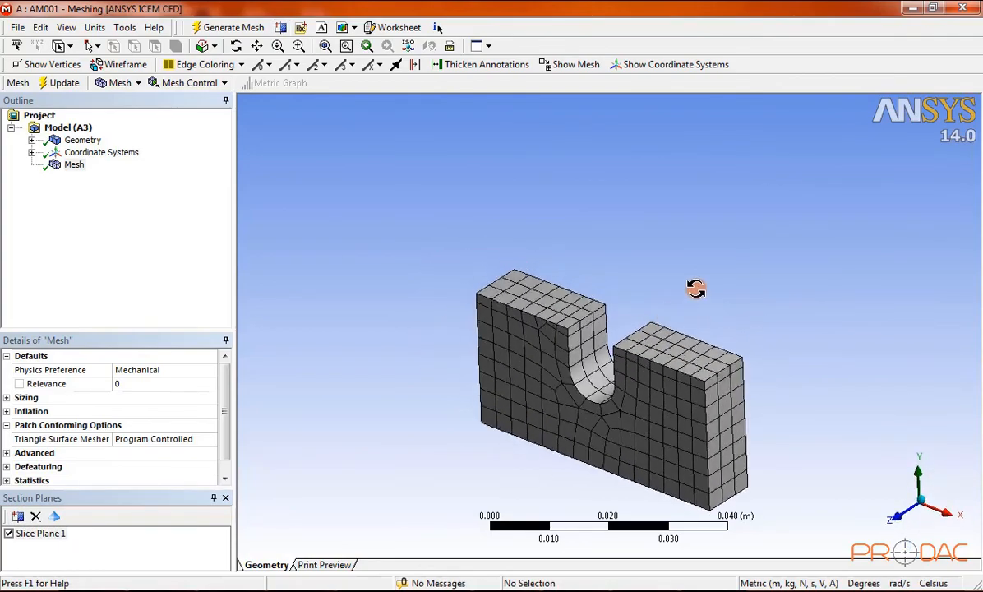
Step: Orbit the sectioned plate to view hexahedral elements through its thickness
left_click_drag(696, 288, 577, 306)
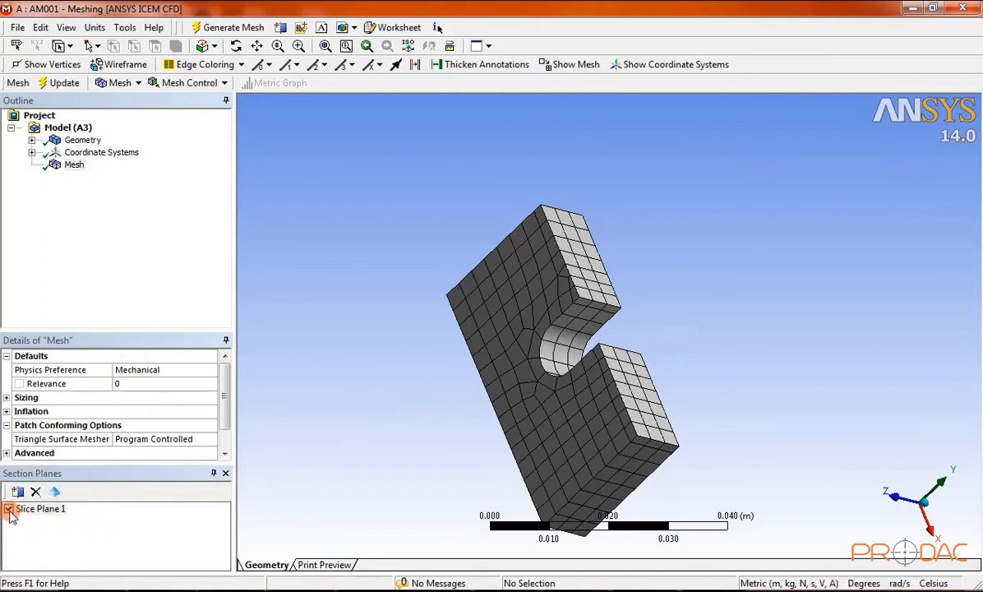
Step: Show whole elements along Slice Plane 1's cut, then switch the slice plane off
left_click(9, 508)
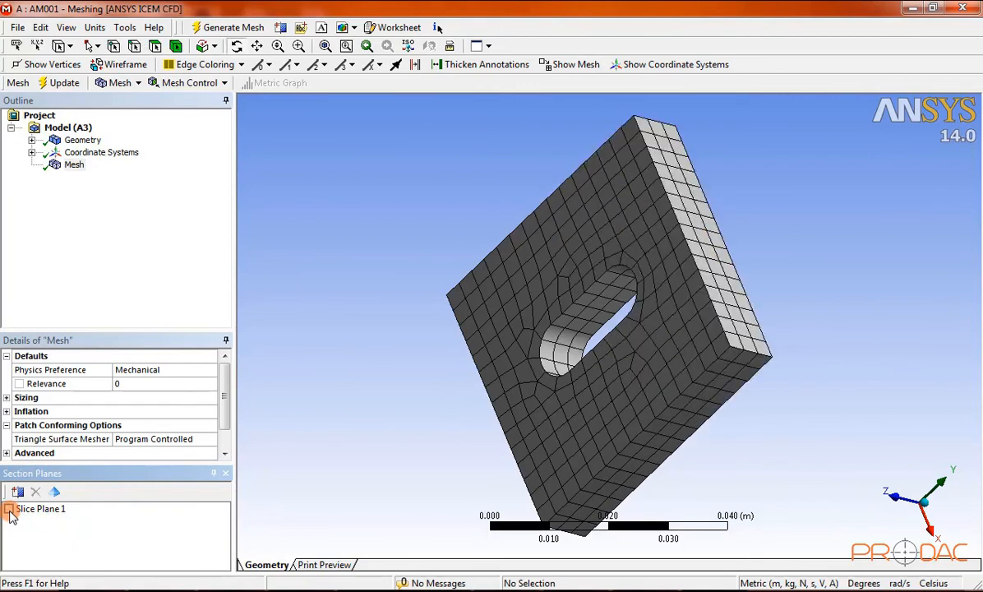
left_click(9, 508)
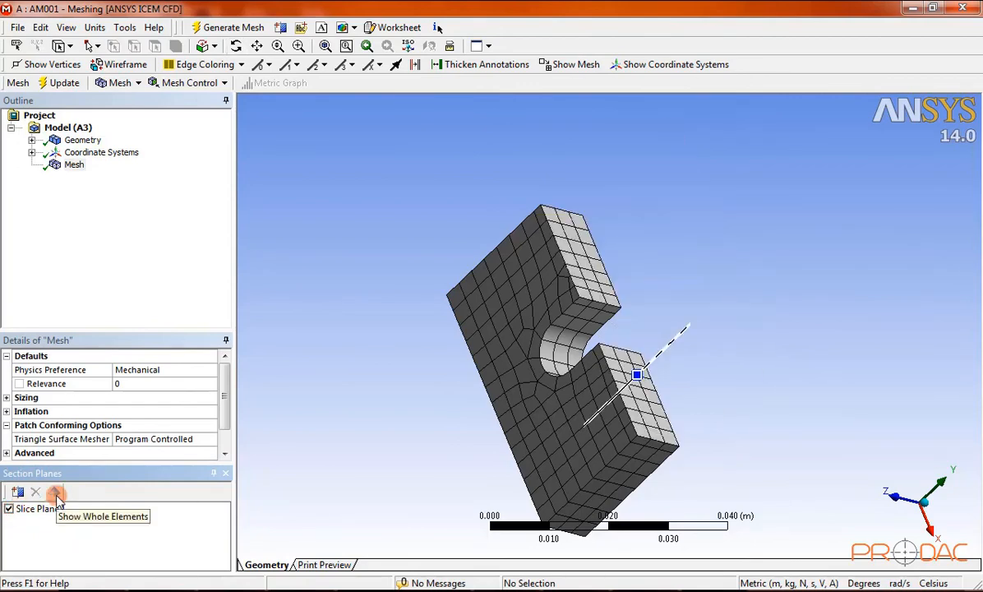
left_click(56, 491)
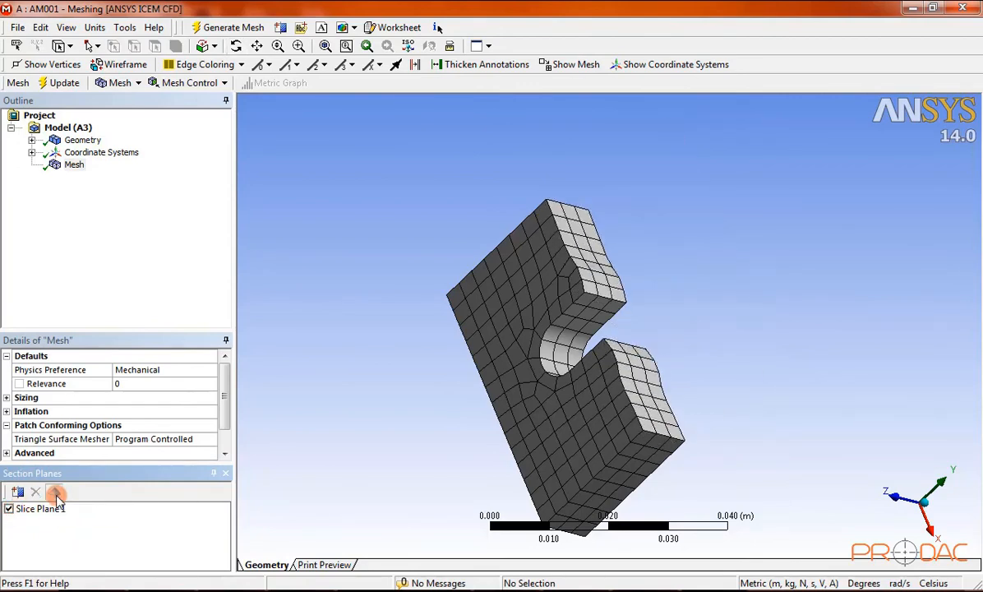
left_click(9, 508)
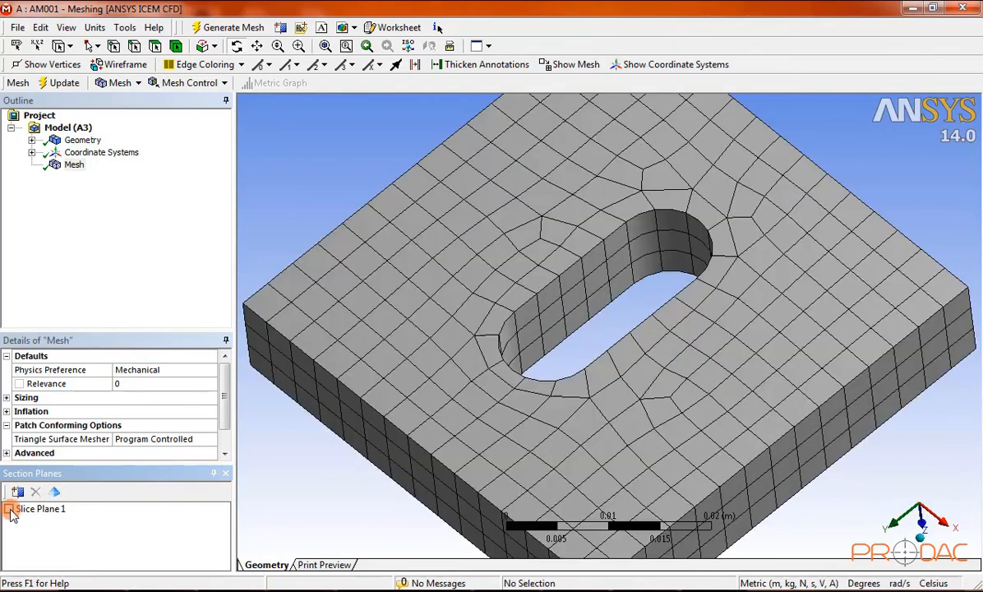
left_click(9, 508)
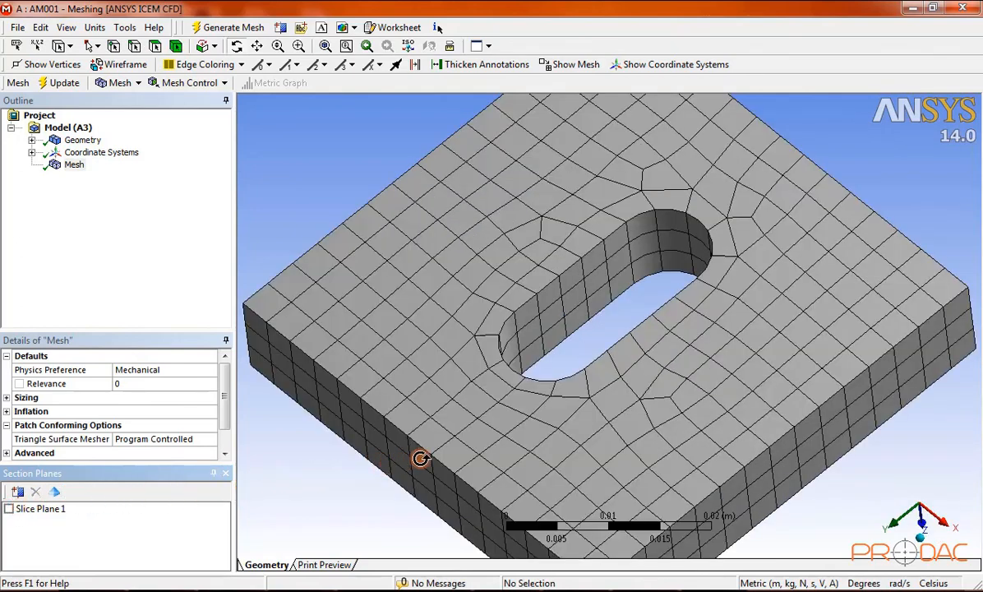